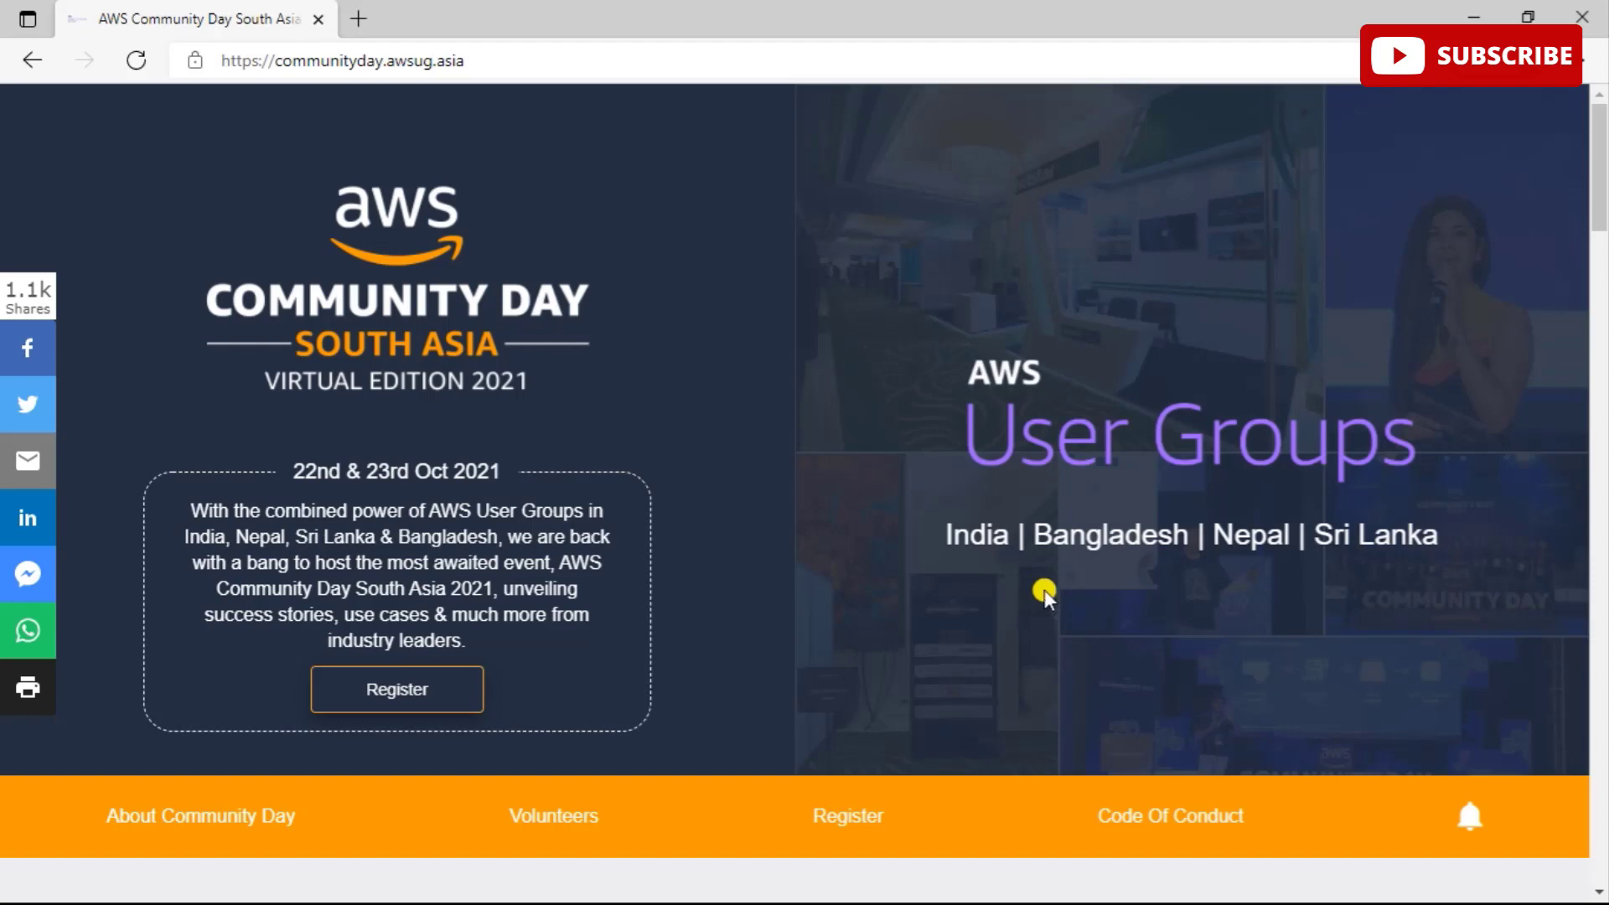
Step: Scroll the homepage past Who Are We and What to Expect to the Registration section
scroll("down", 3)
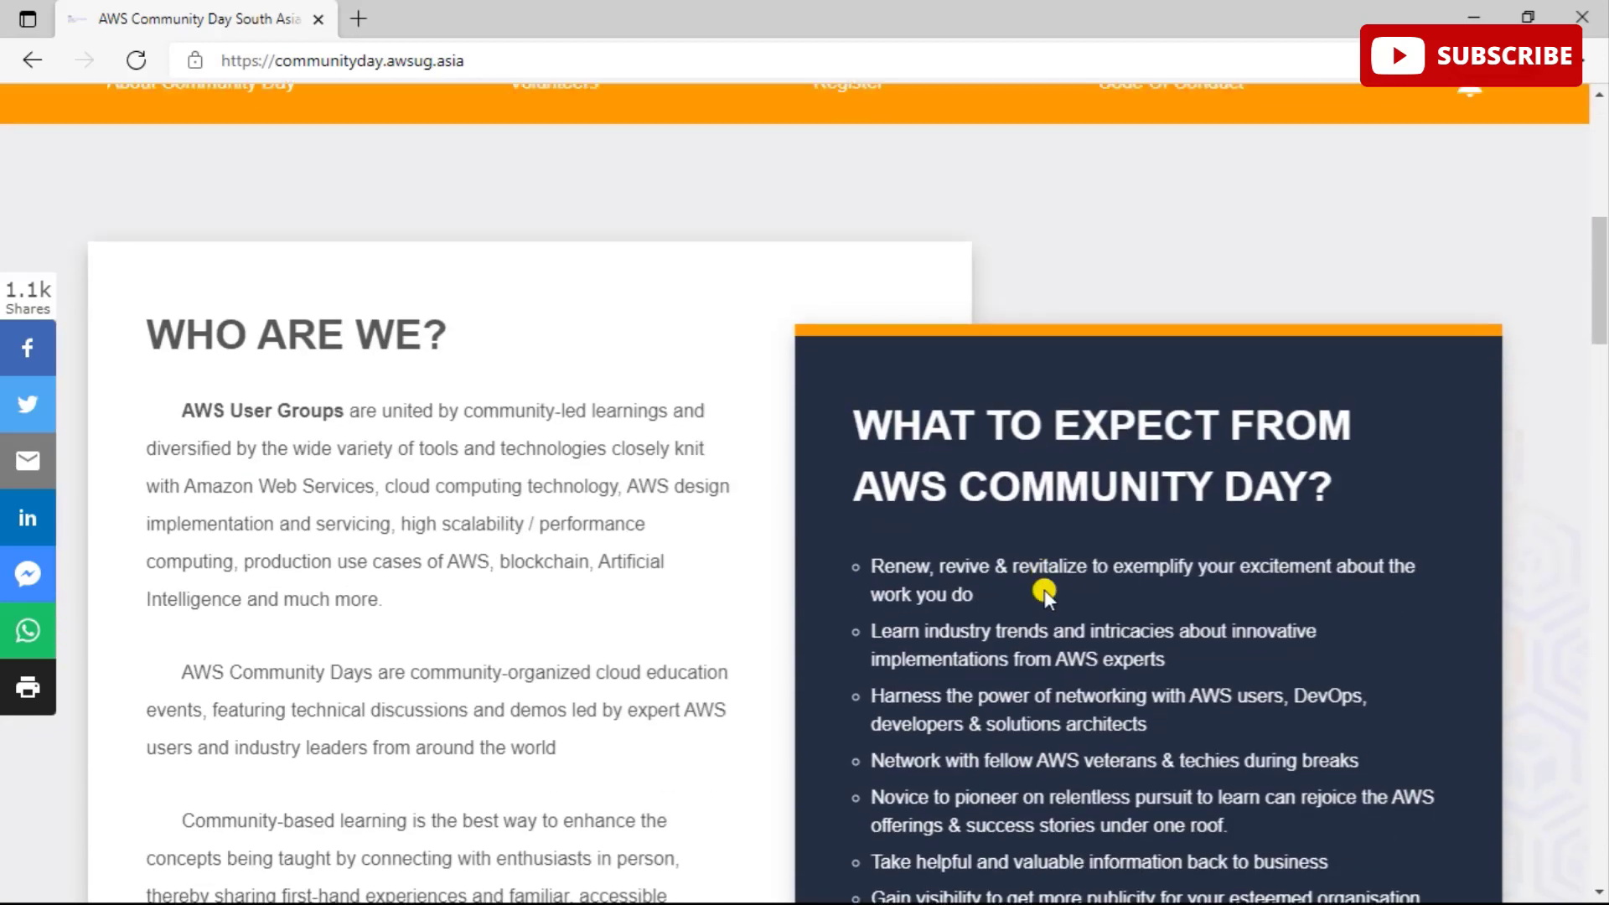
scroll("down", 3)
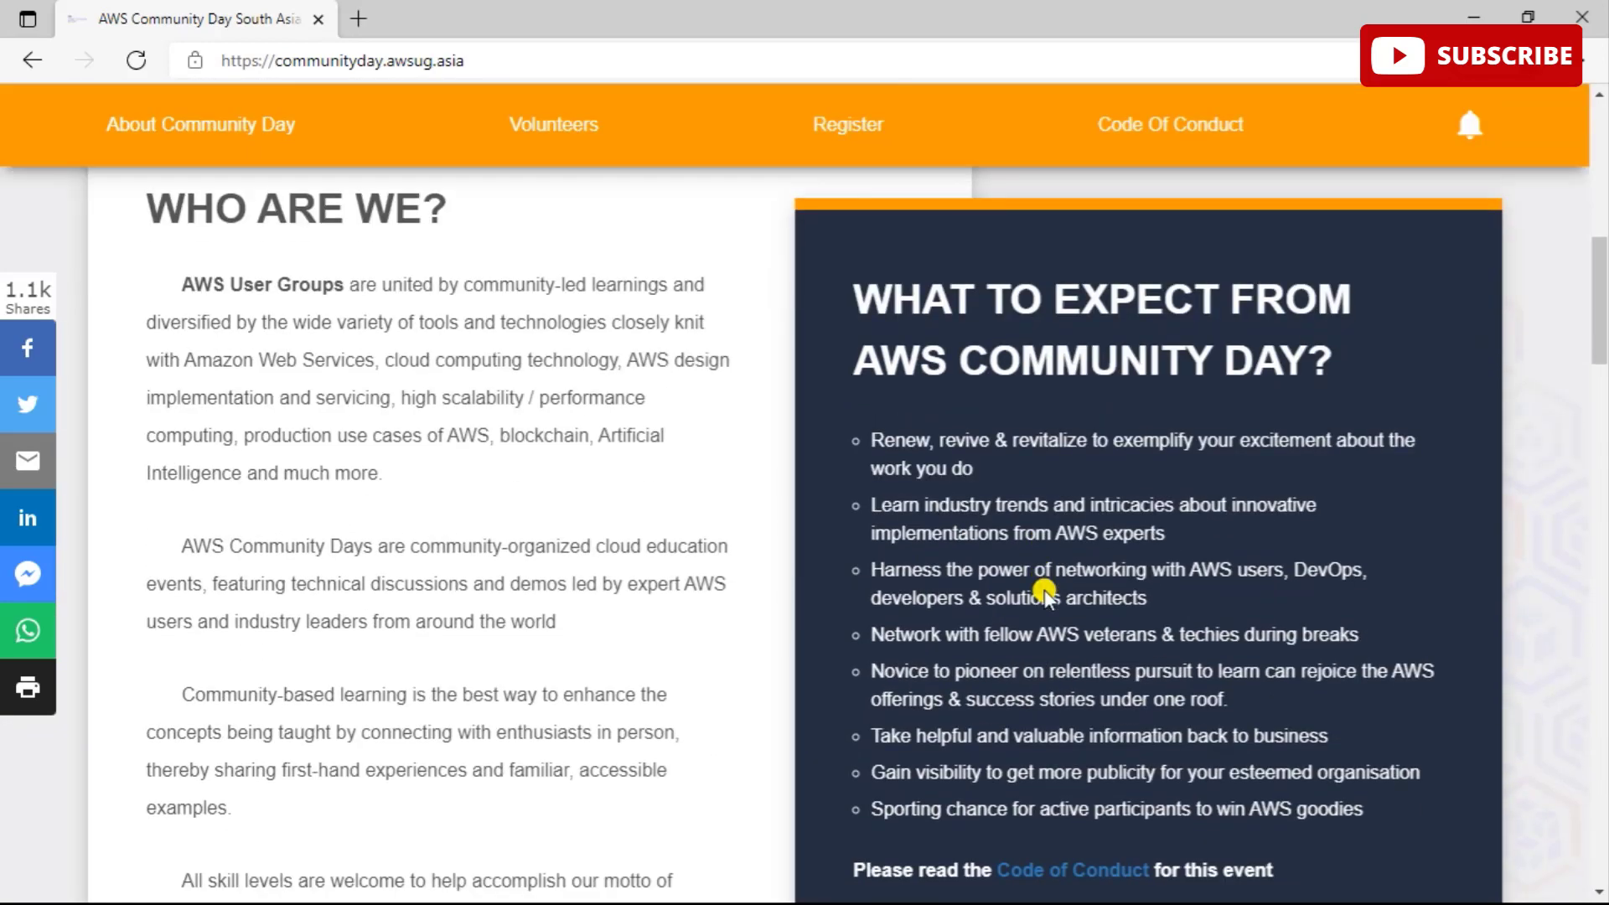
mouse_move(1494, 580)
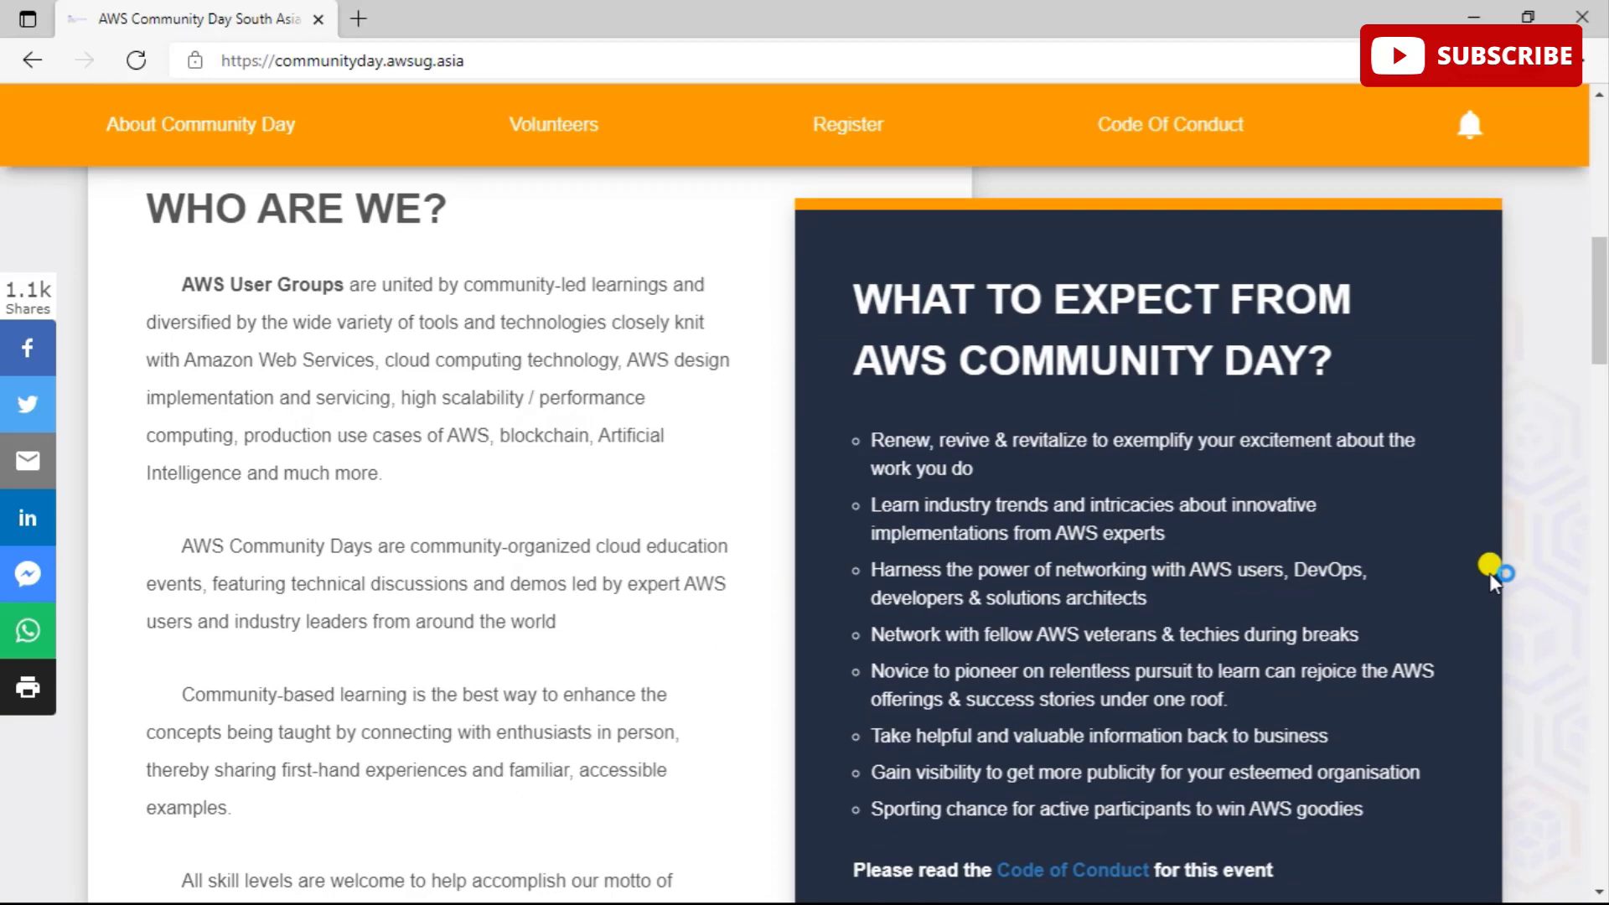
mouse_move(1491, 575)
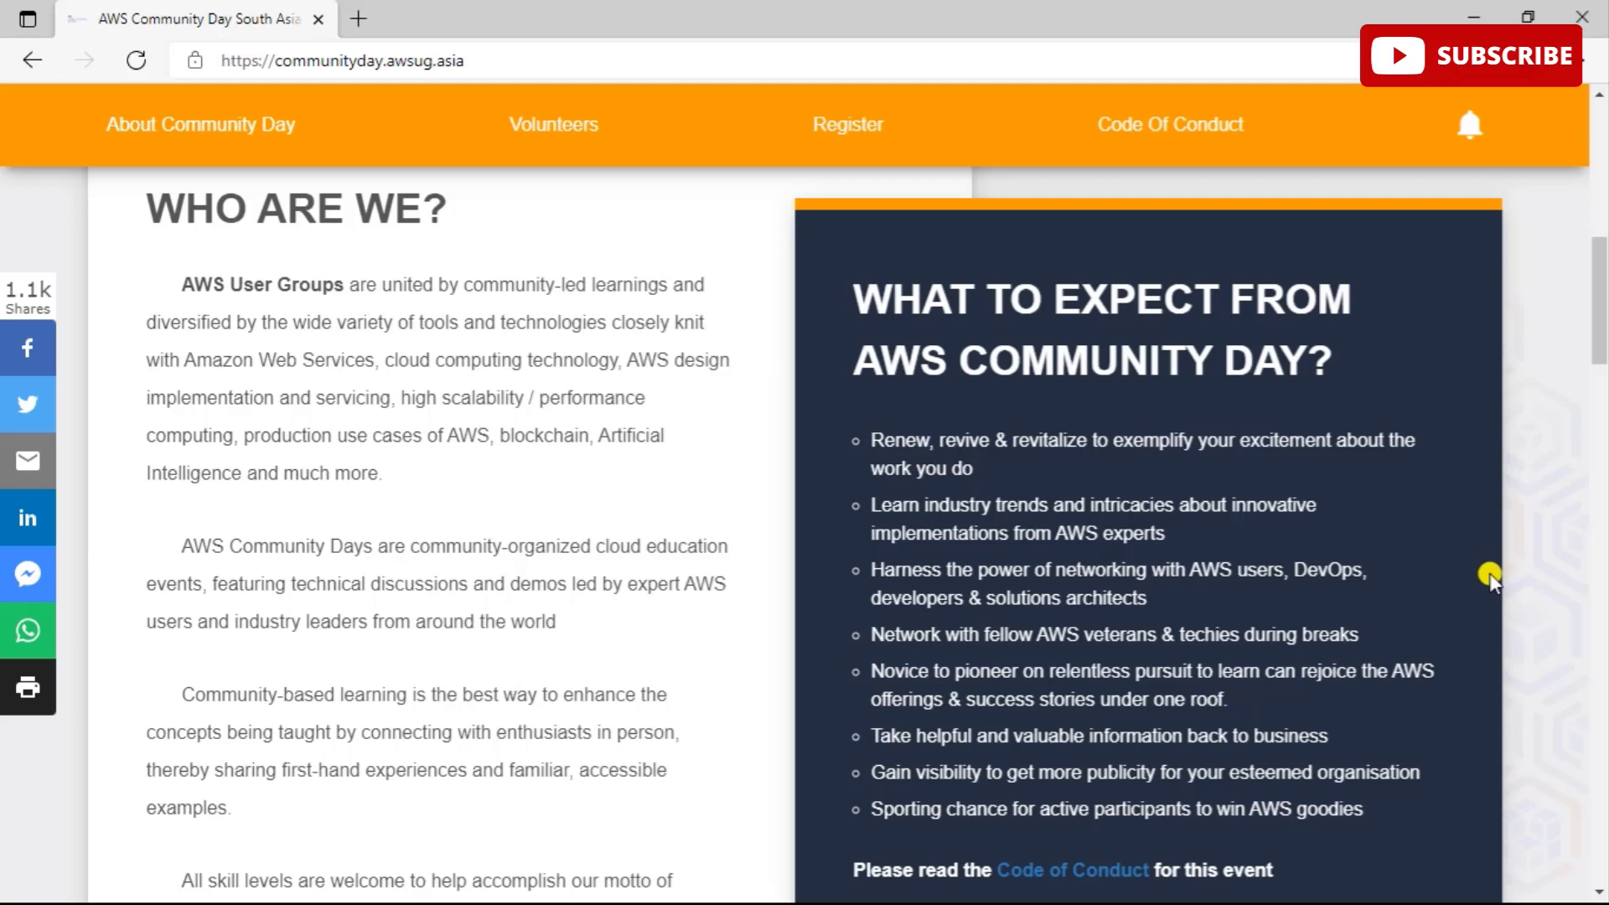
mouse_move(1457, 600)
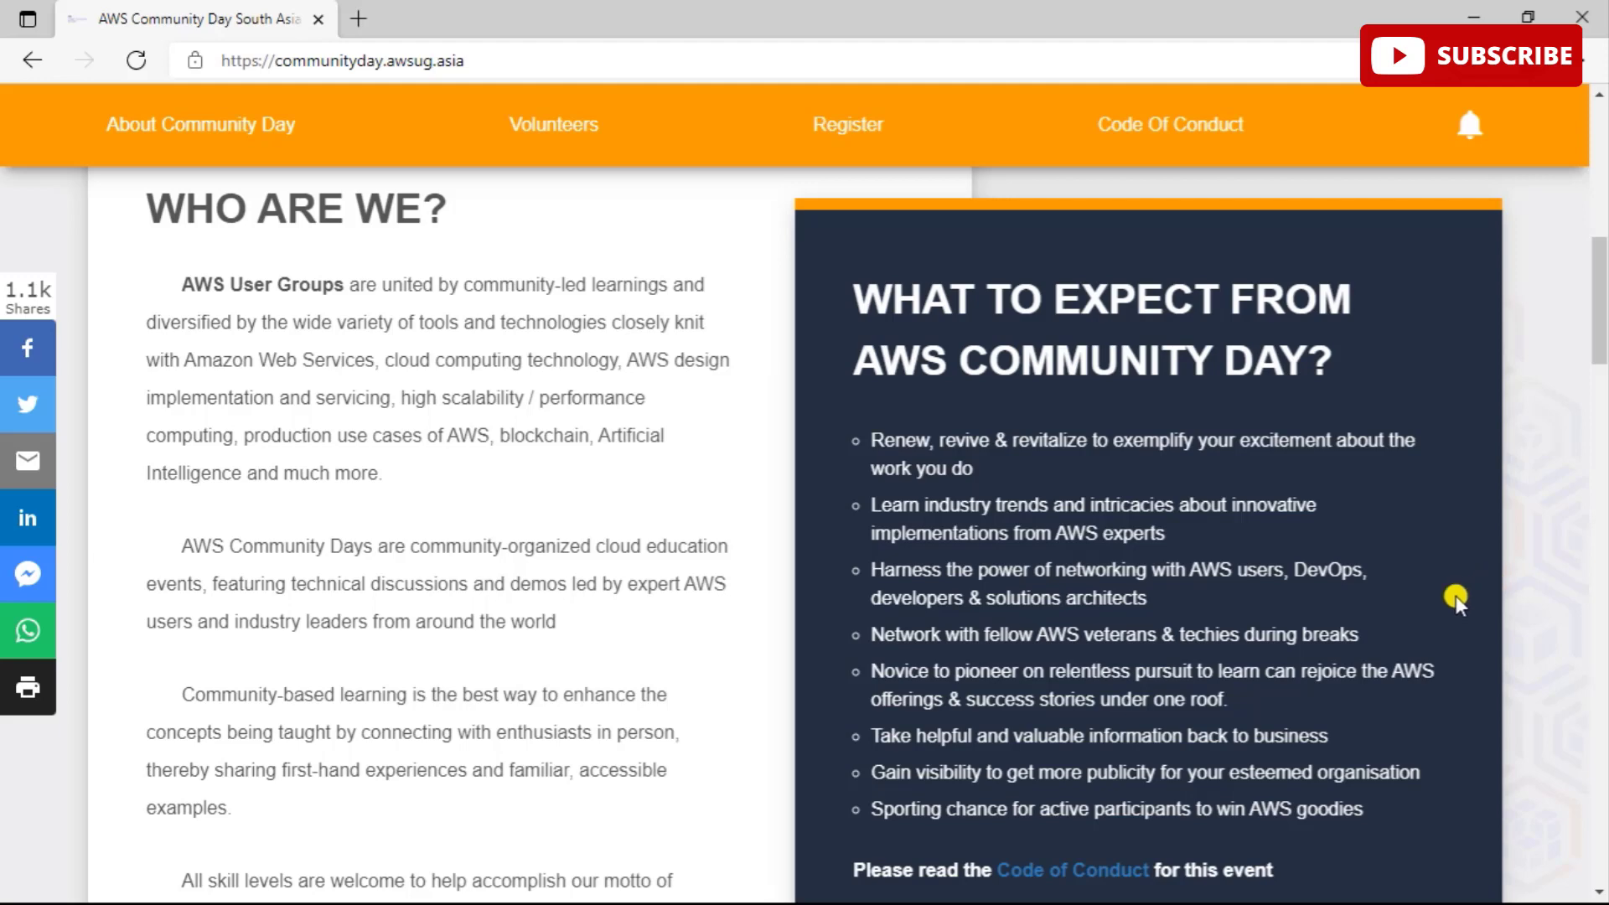
scroll("down", 3)
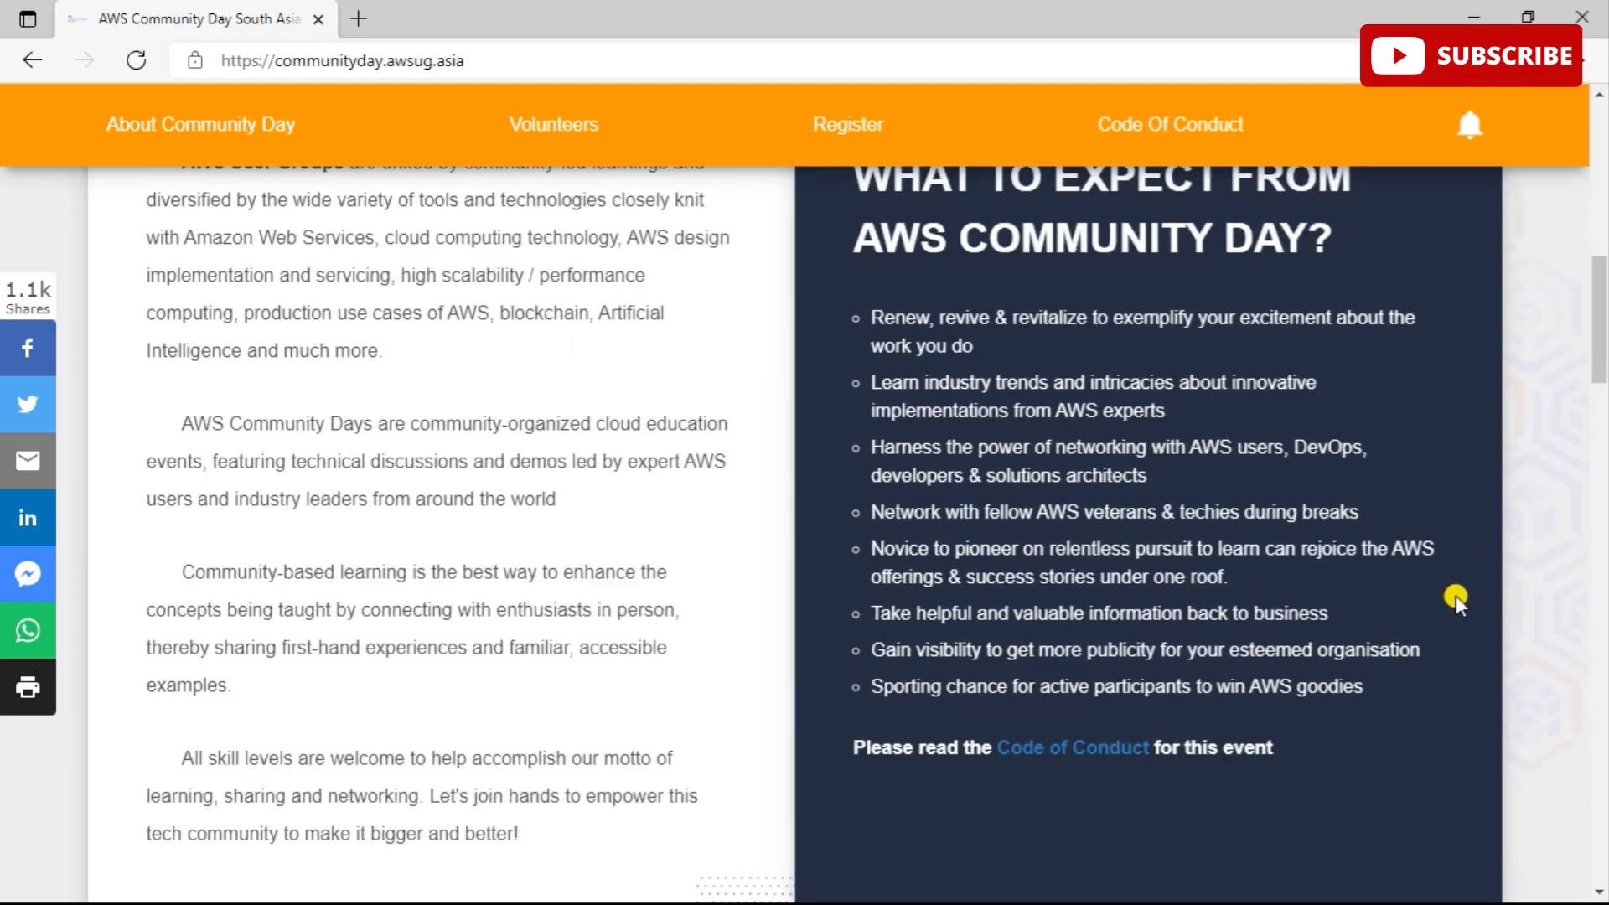
mouse_move(1586, 250)
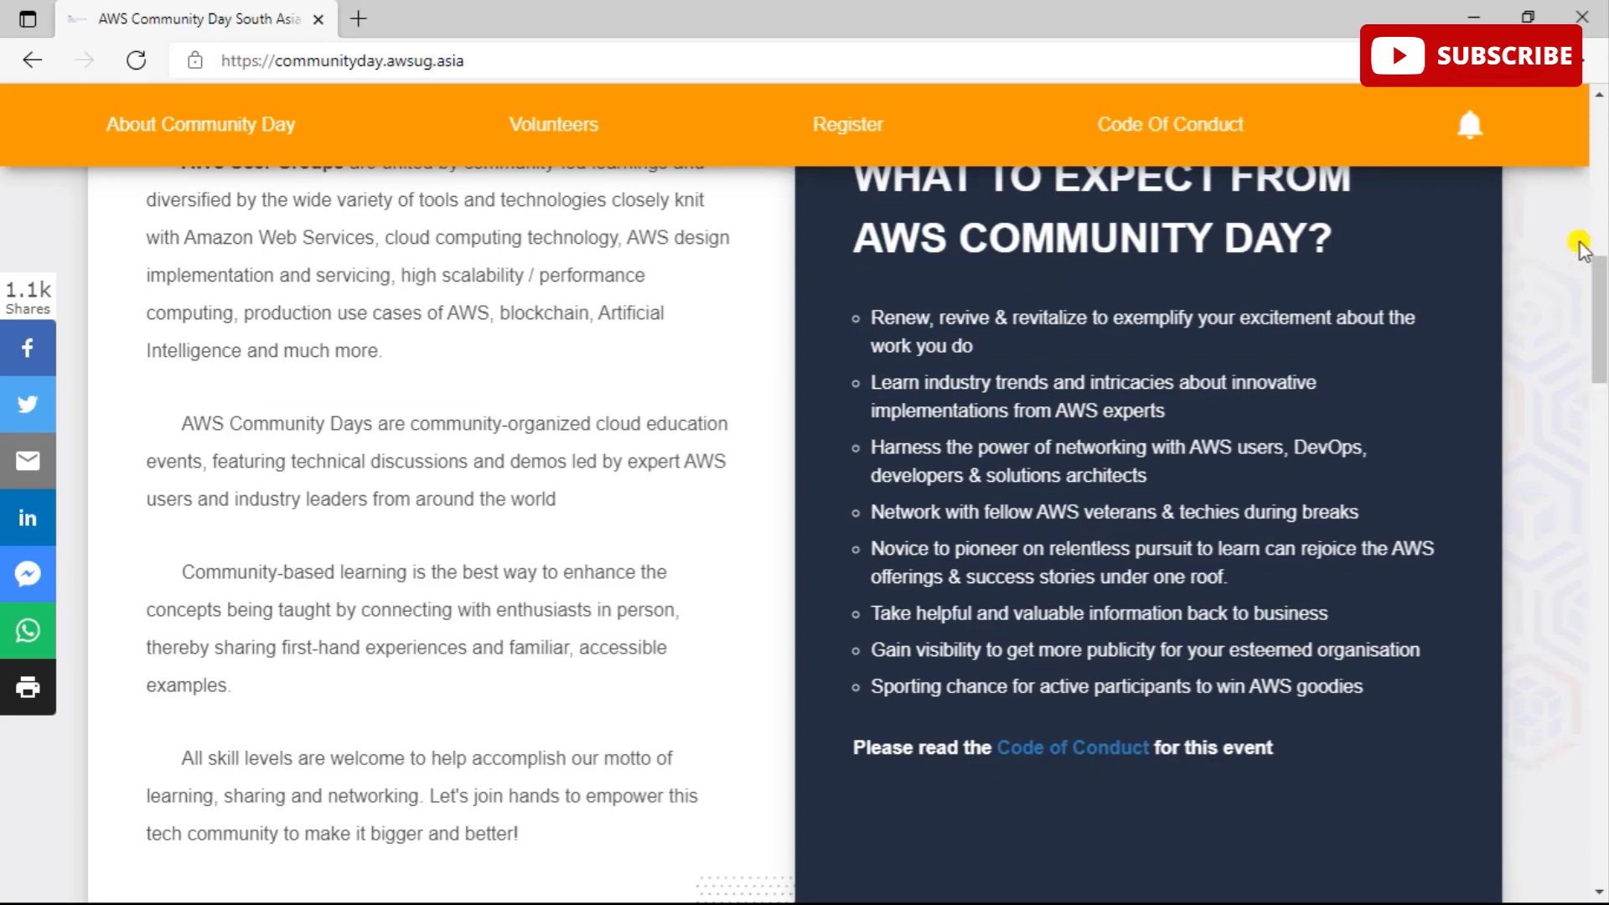
mouse_move(1366, 342)
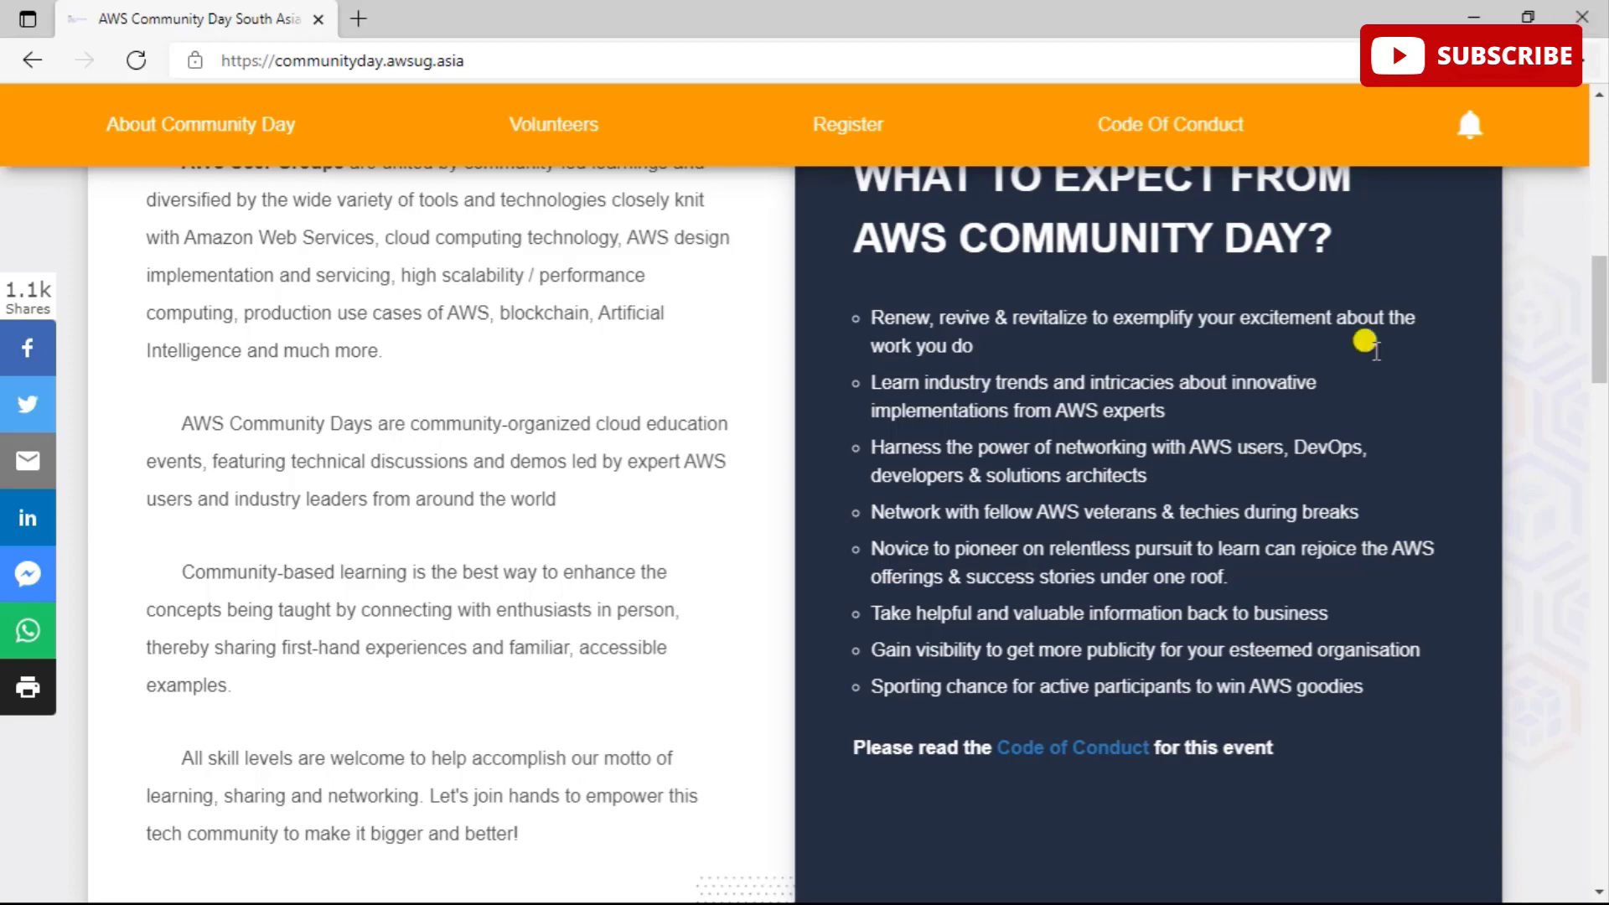
mouse_move(1341, 746)
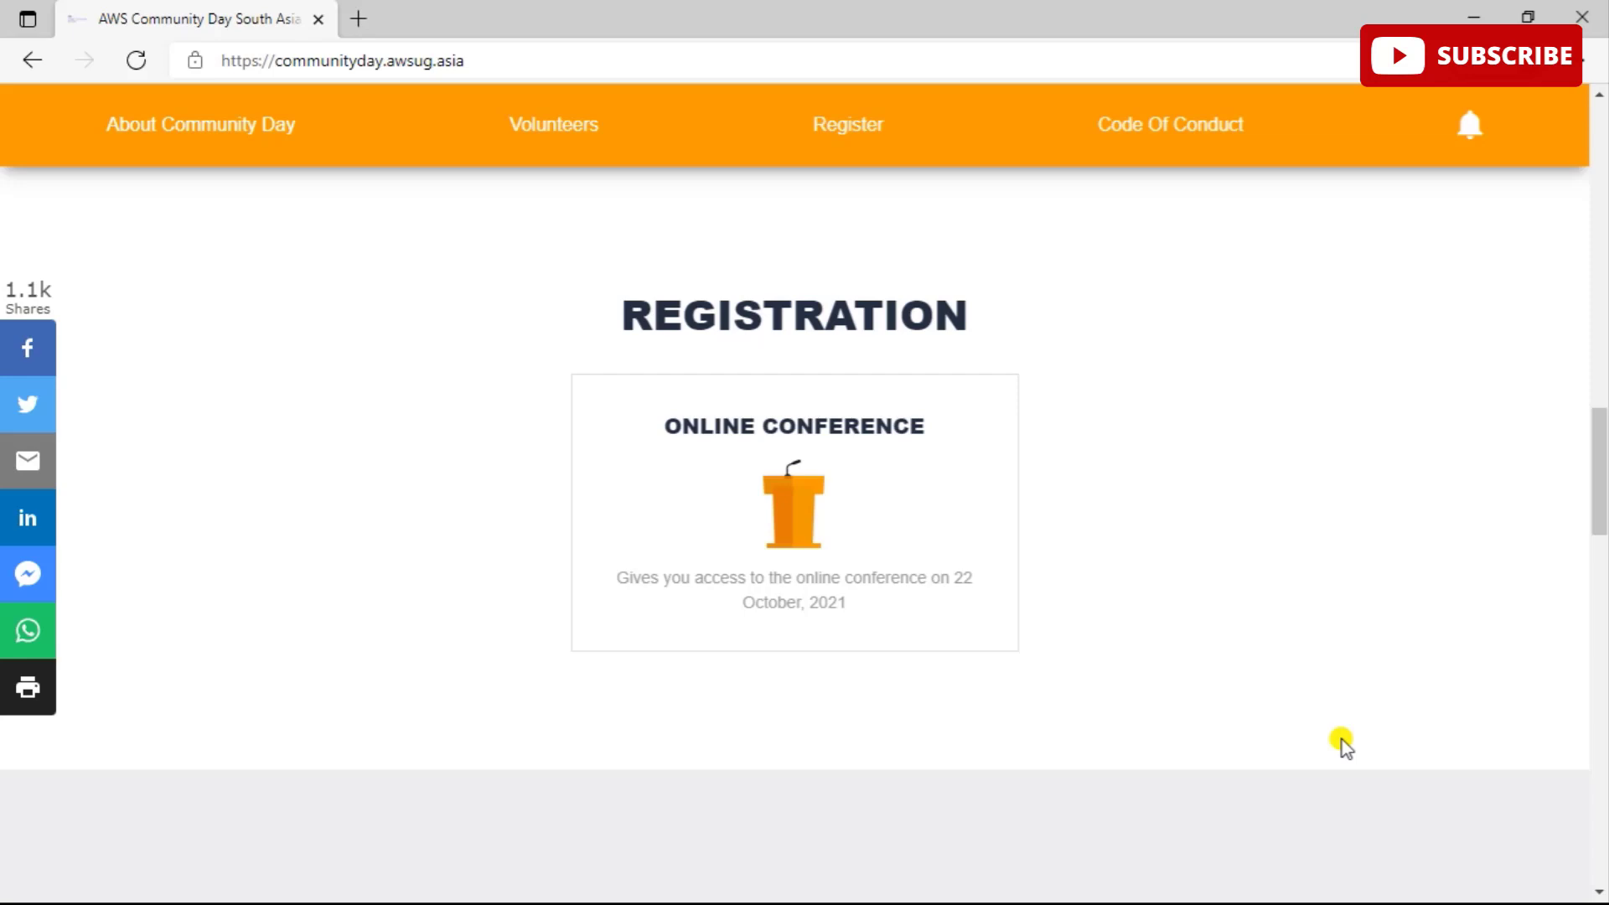
mouse_move(916, 619)
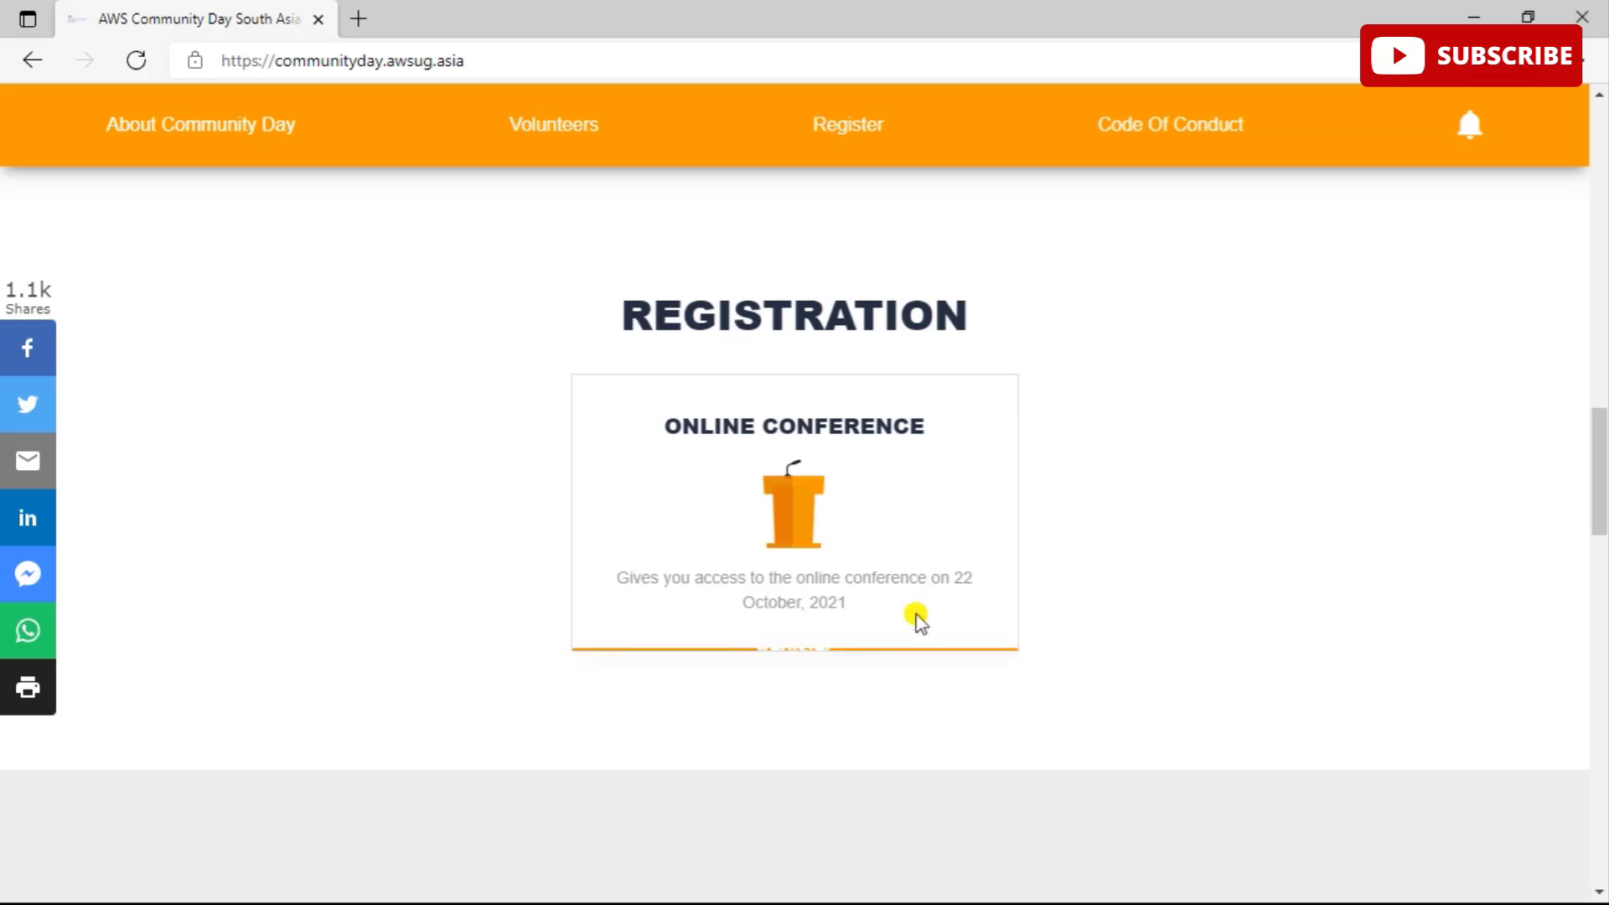
mouse_move(835, 634)
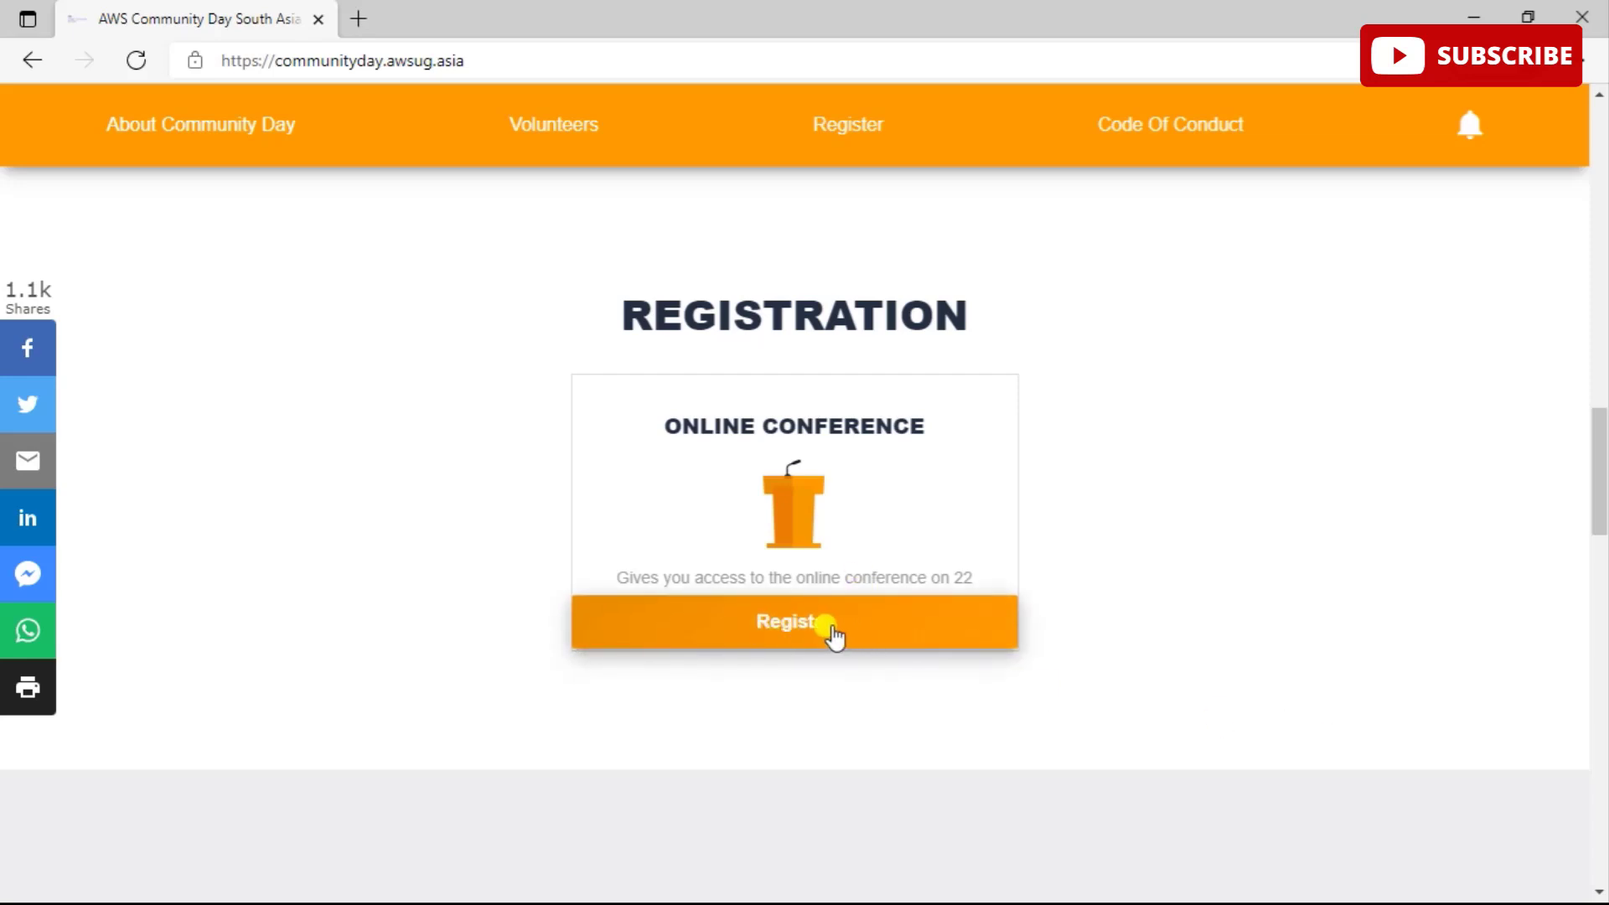
Step: Open the Online Conference registration popup from its Register button
left_click(794, 621)
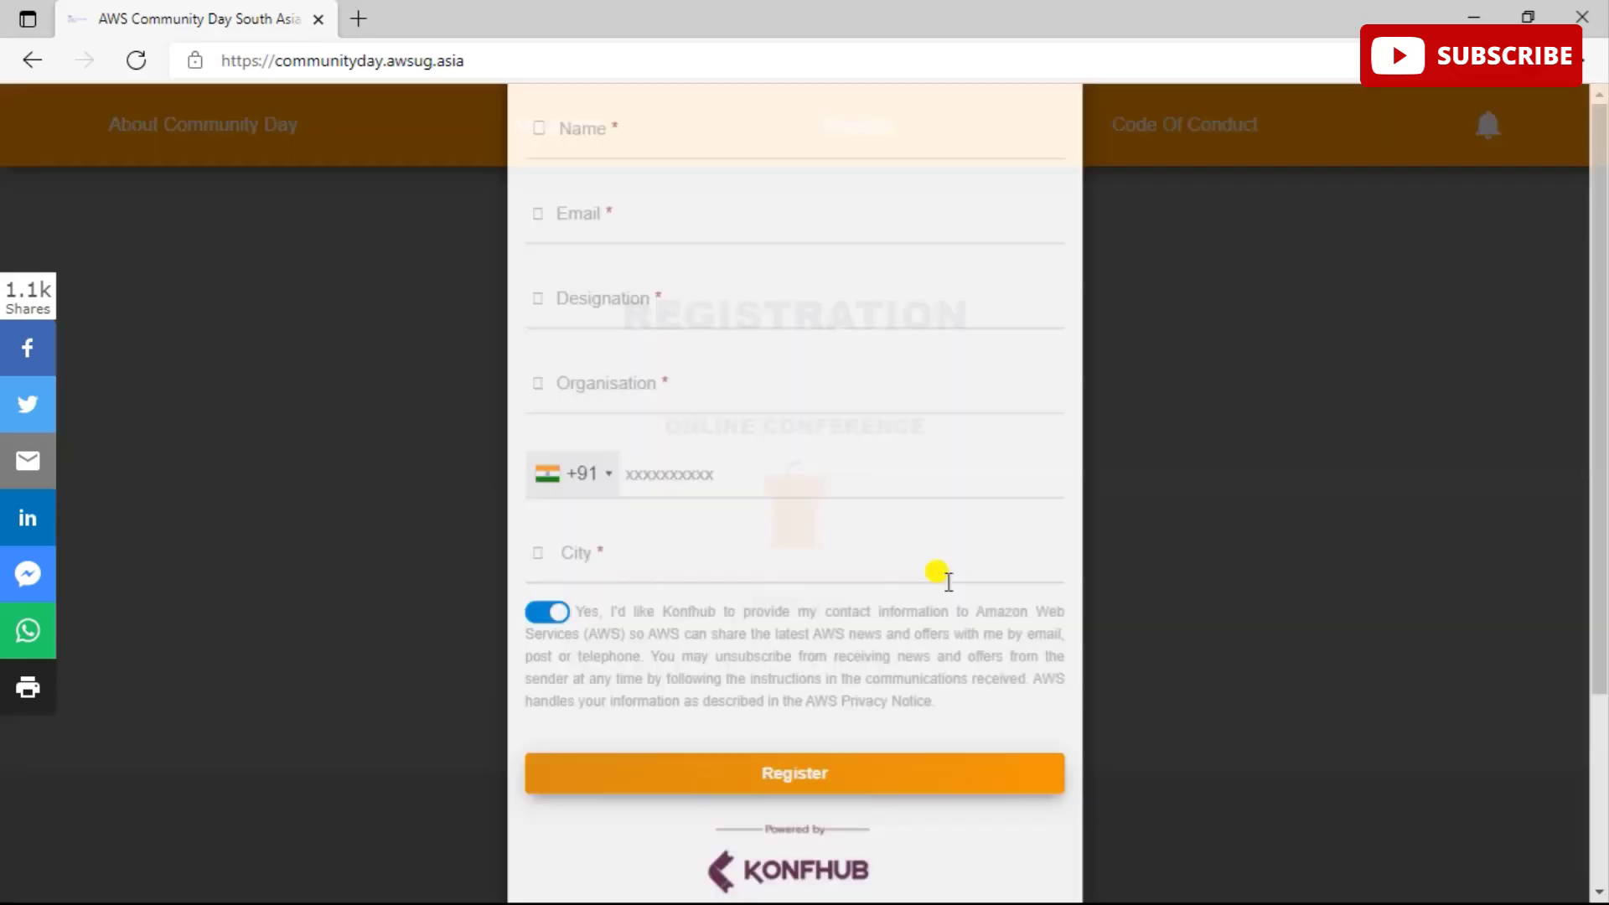
left_click(795, 772)
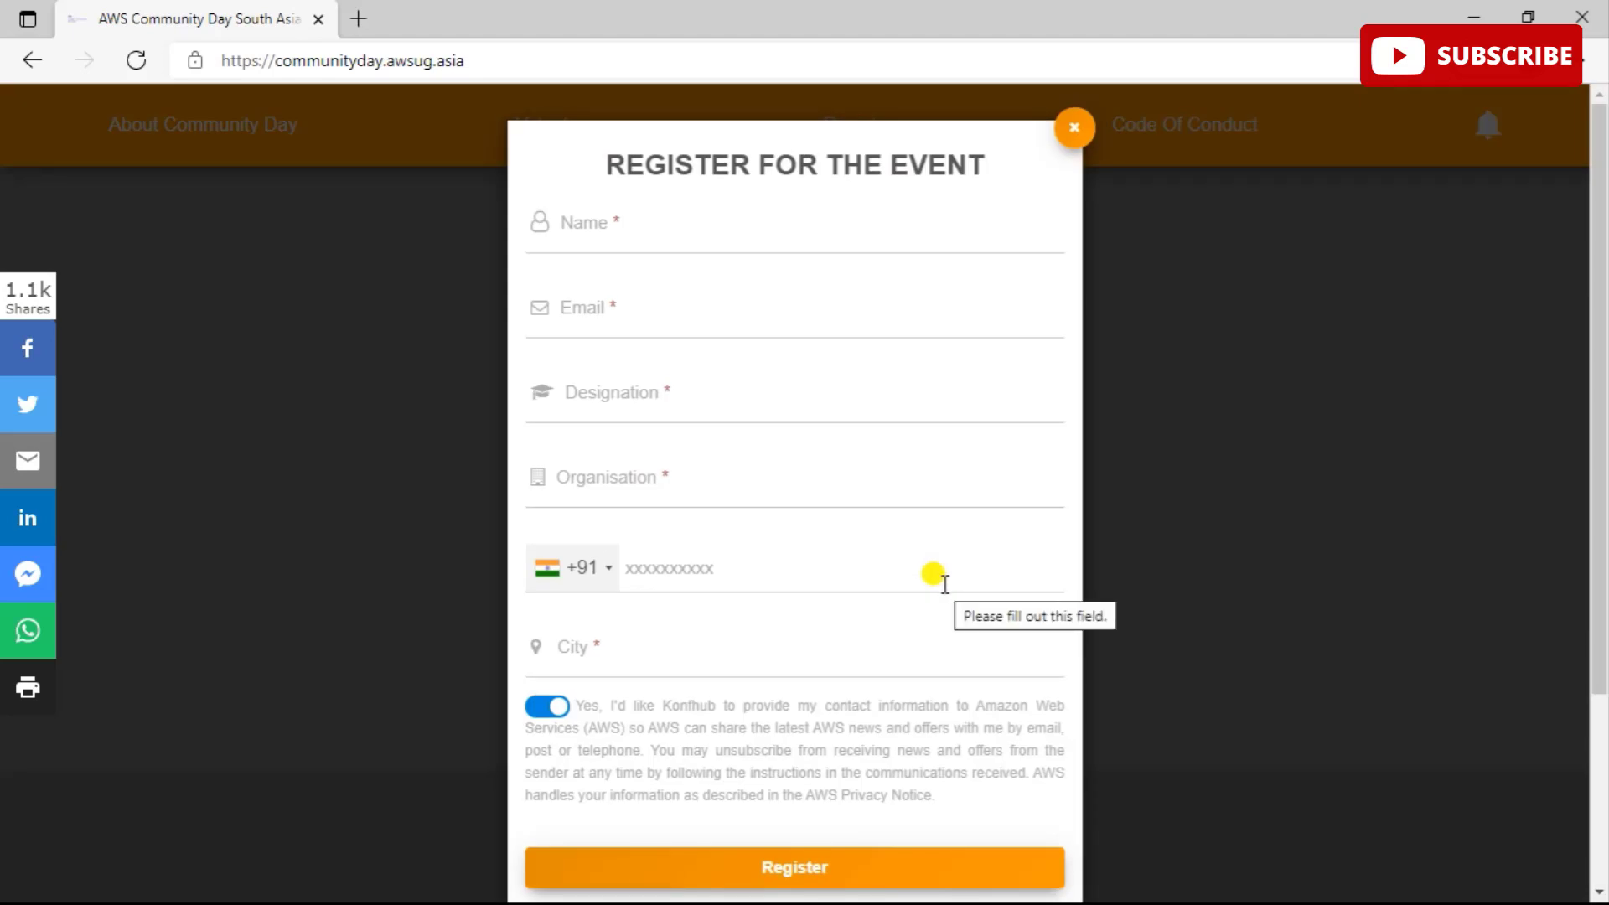
mouse_move(698, 310)
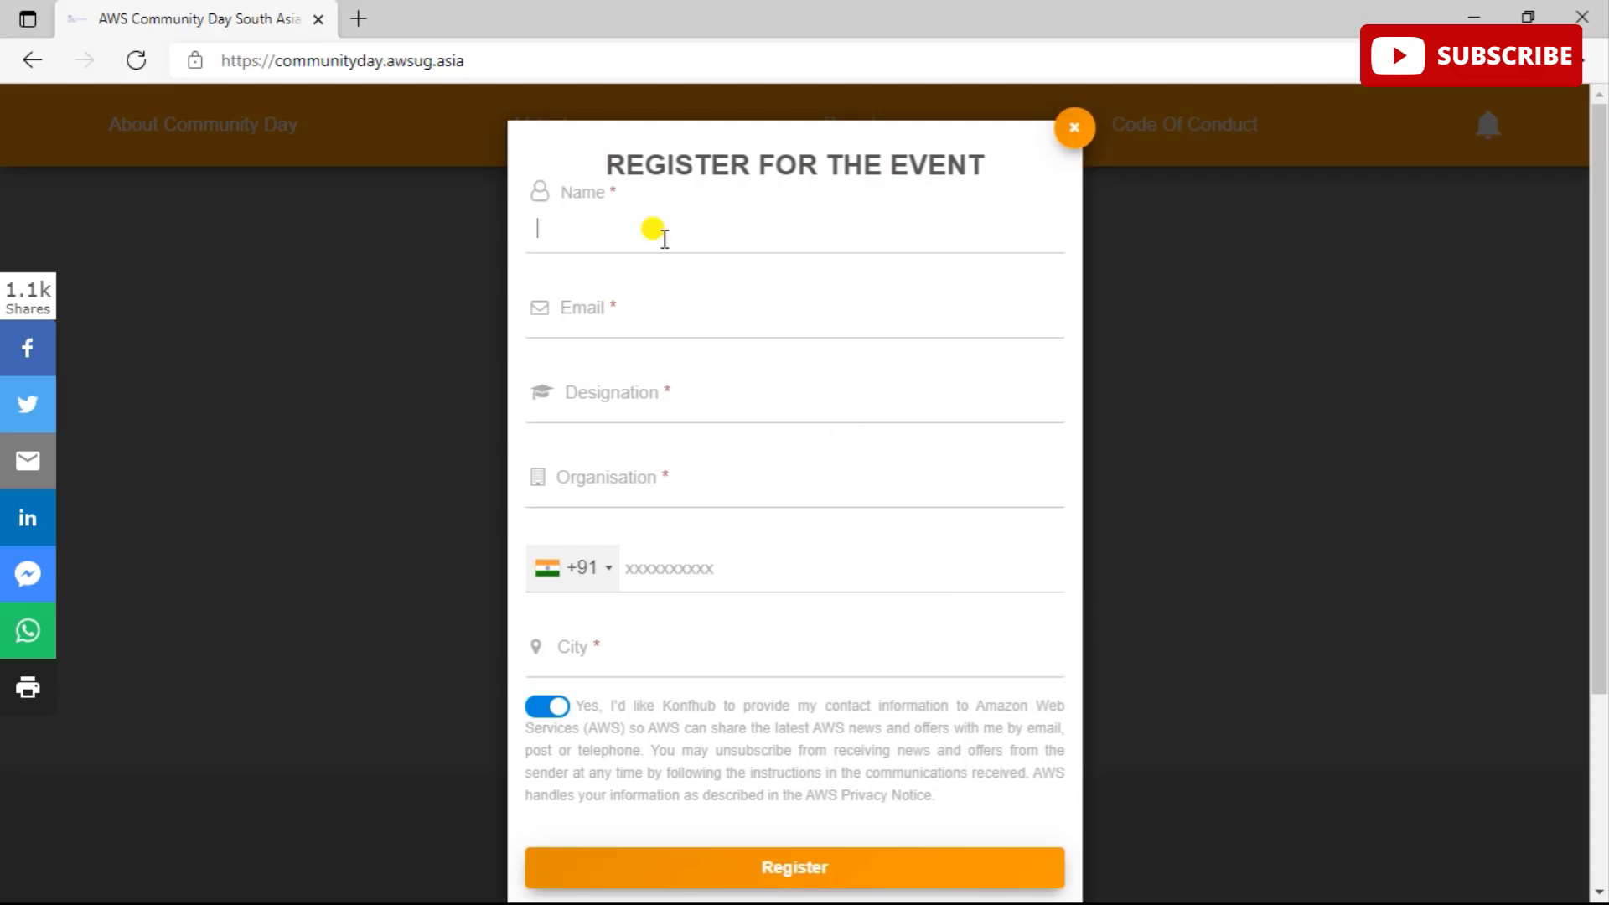
Step: Type 'Deck Techno' and the Gmail address into the registration form
type("Deck")
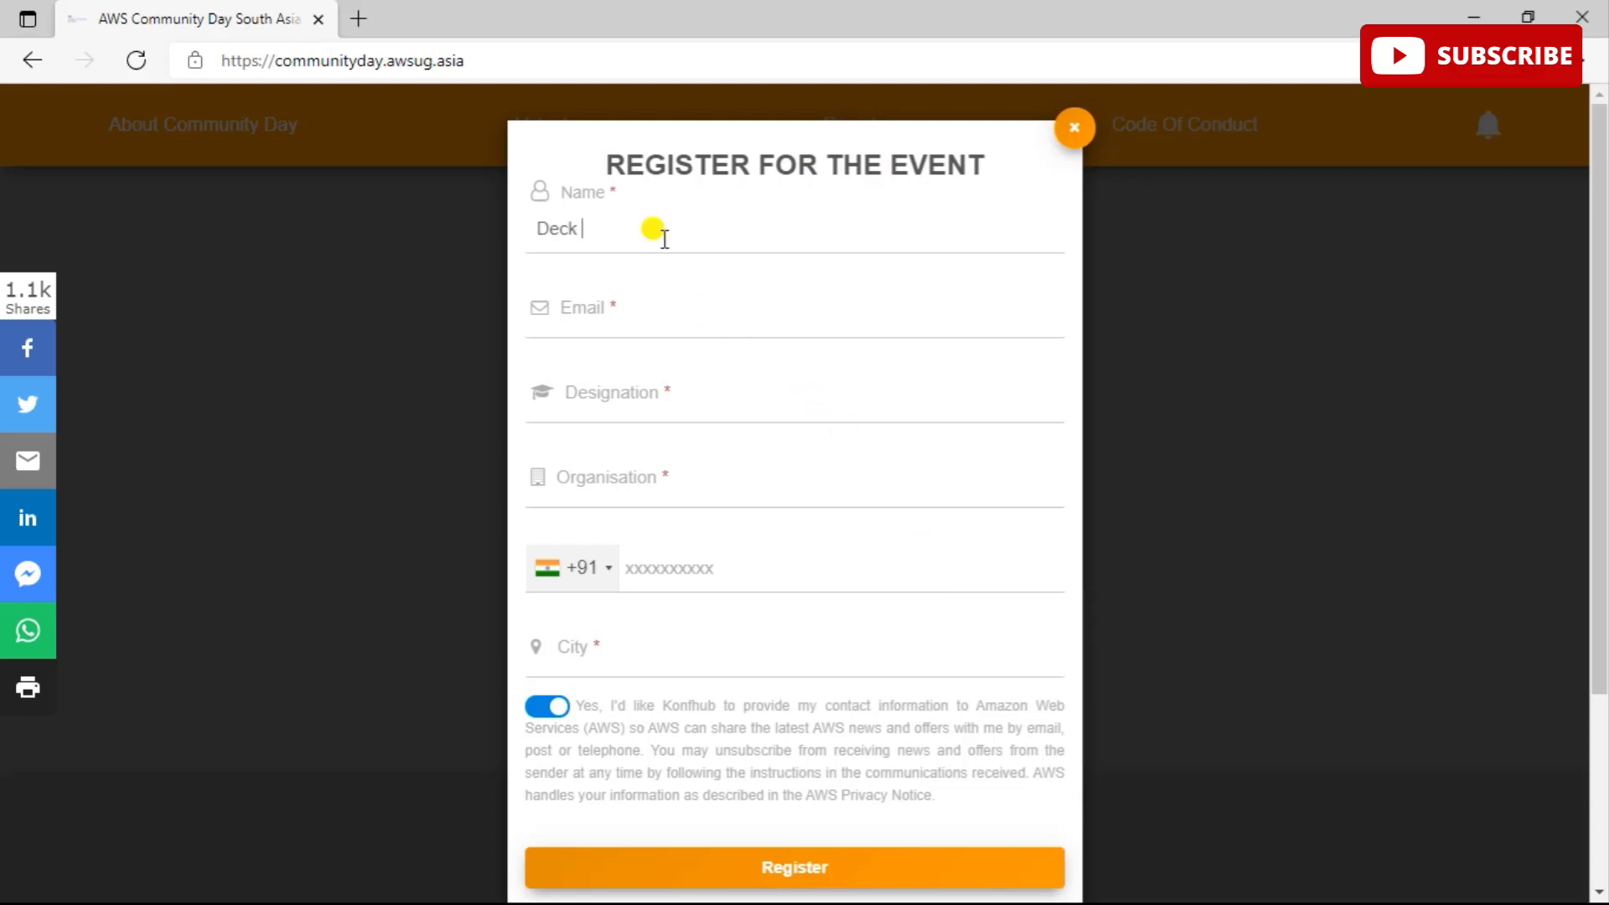
type("Techno")
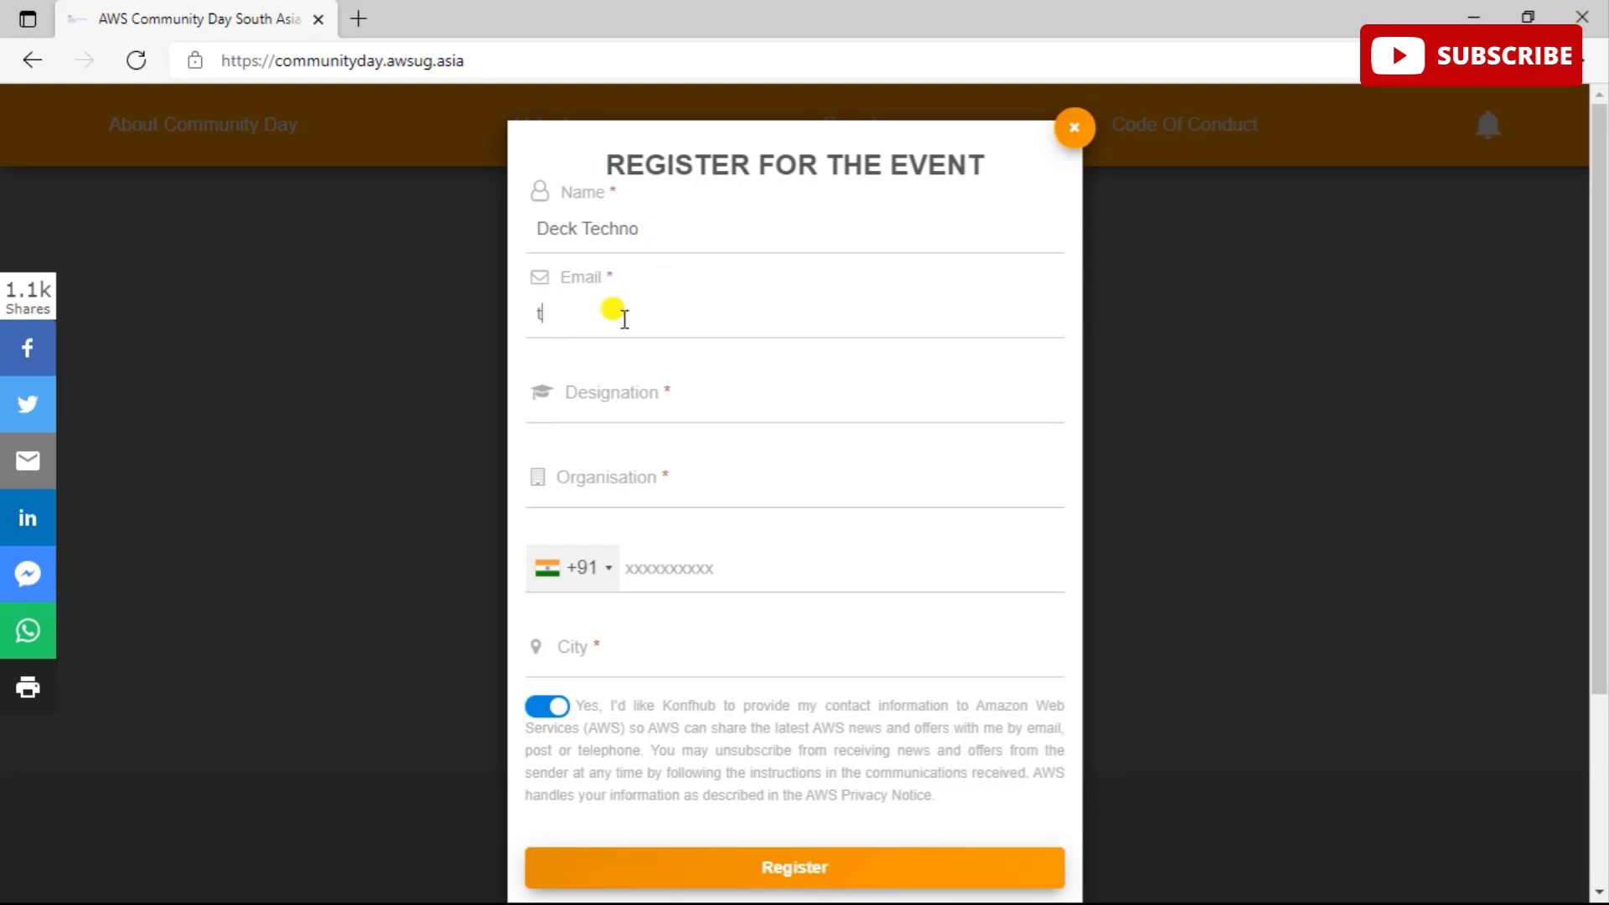
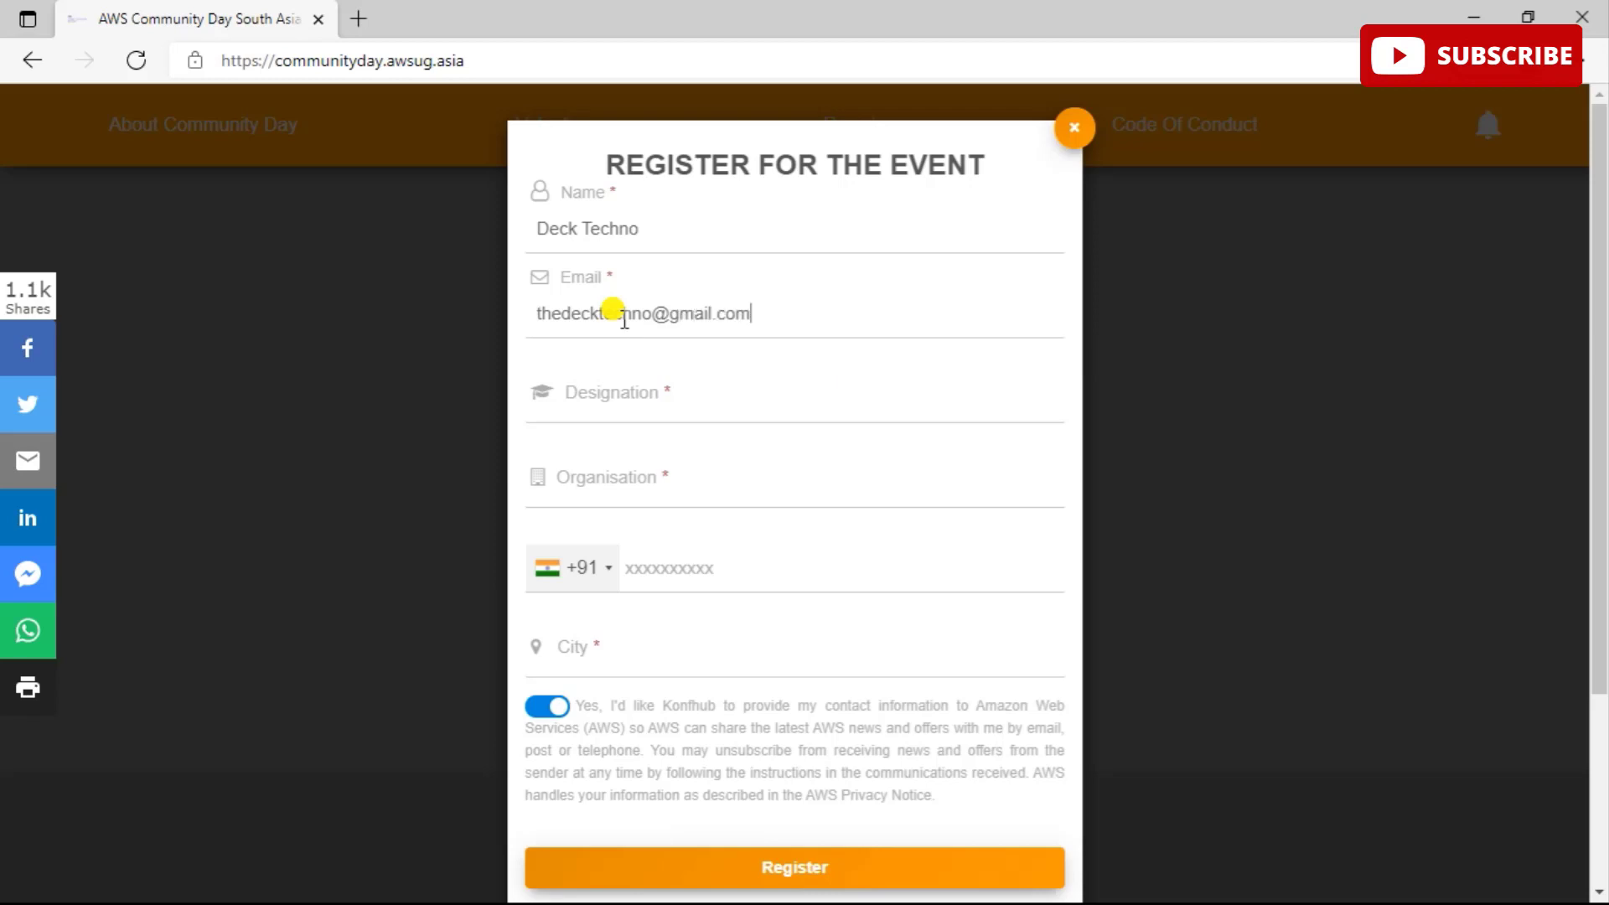
Step: Enter designation 'Youtuber', organisation 'Youtube', city 'New Delhi', and submit the registration
left_click(690, 400)
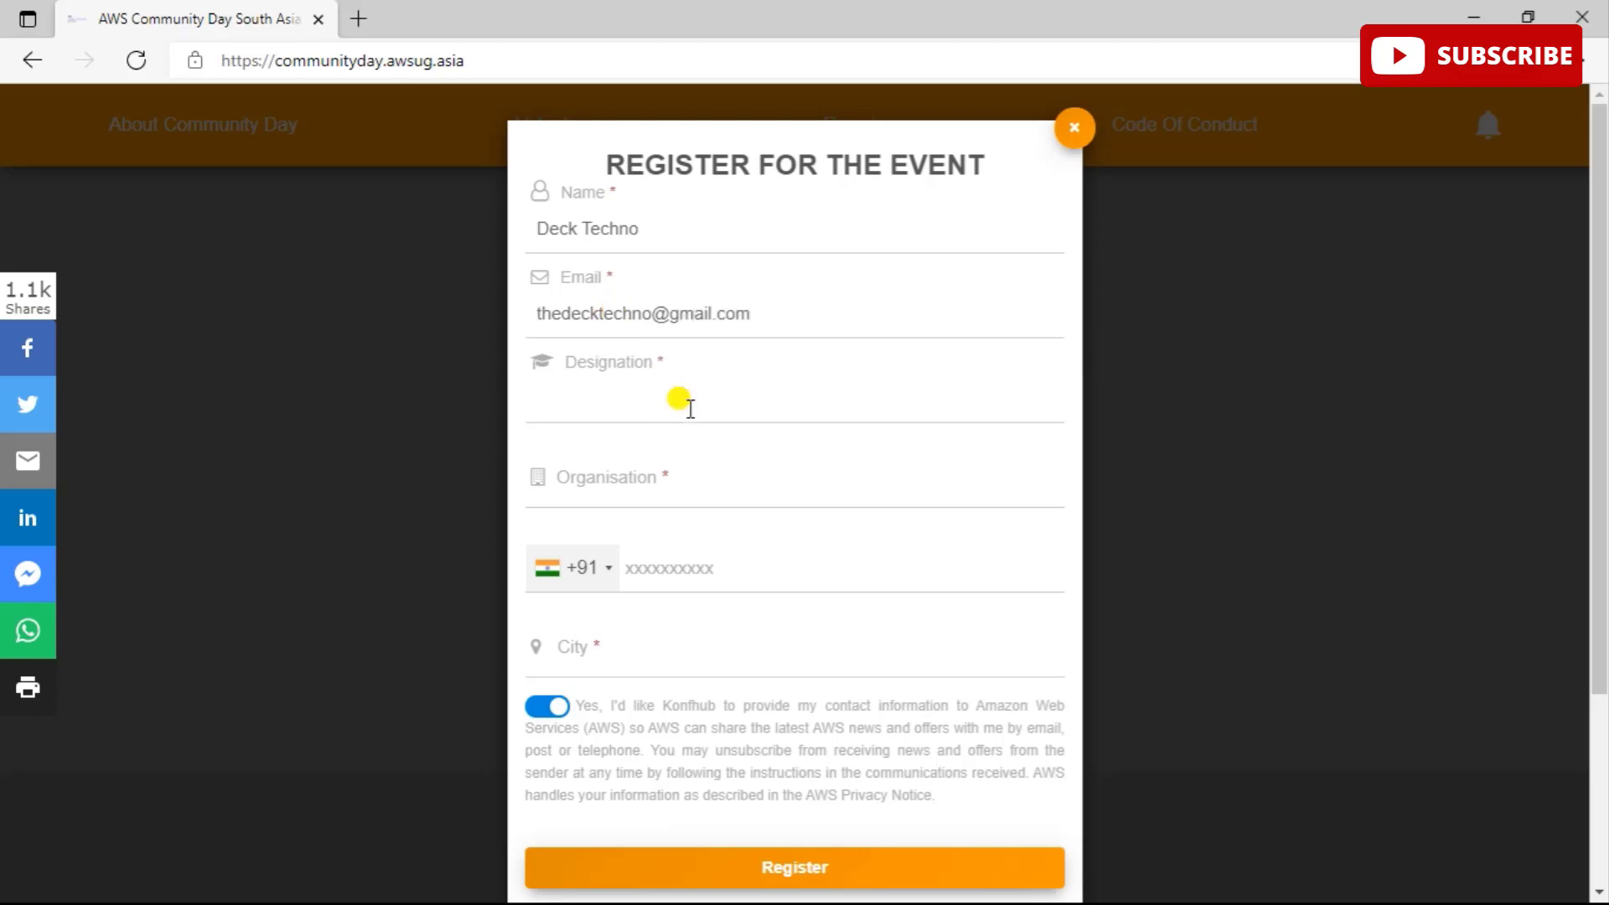
type("You")
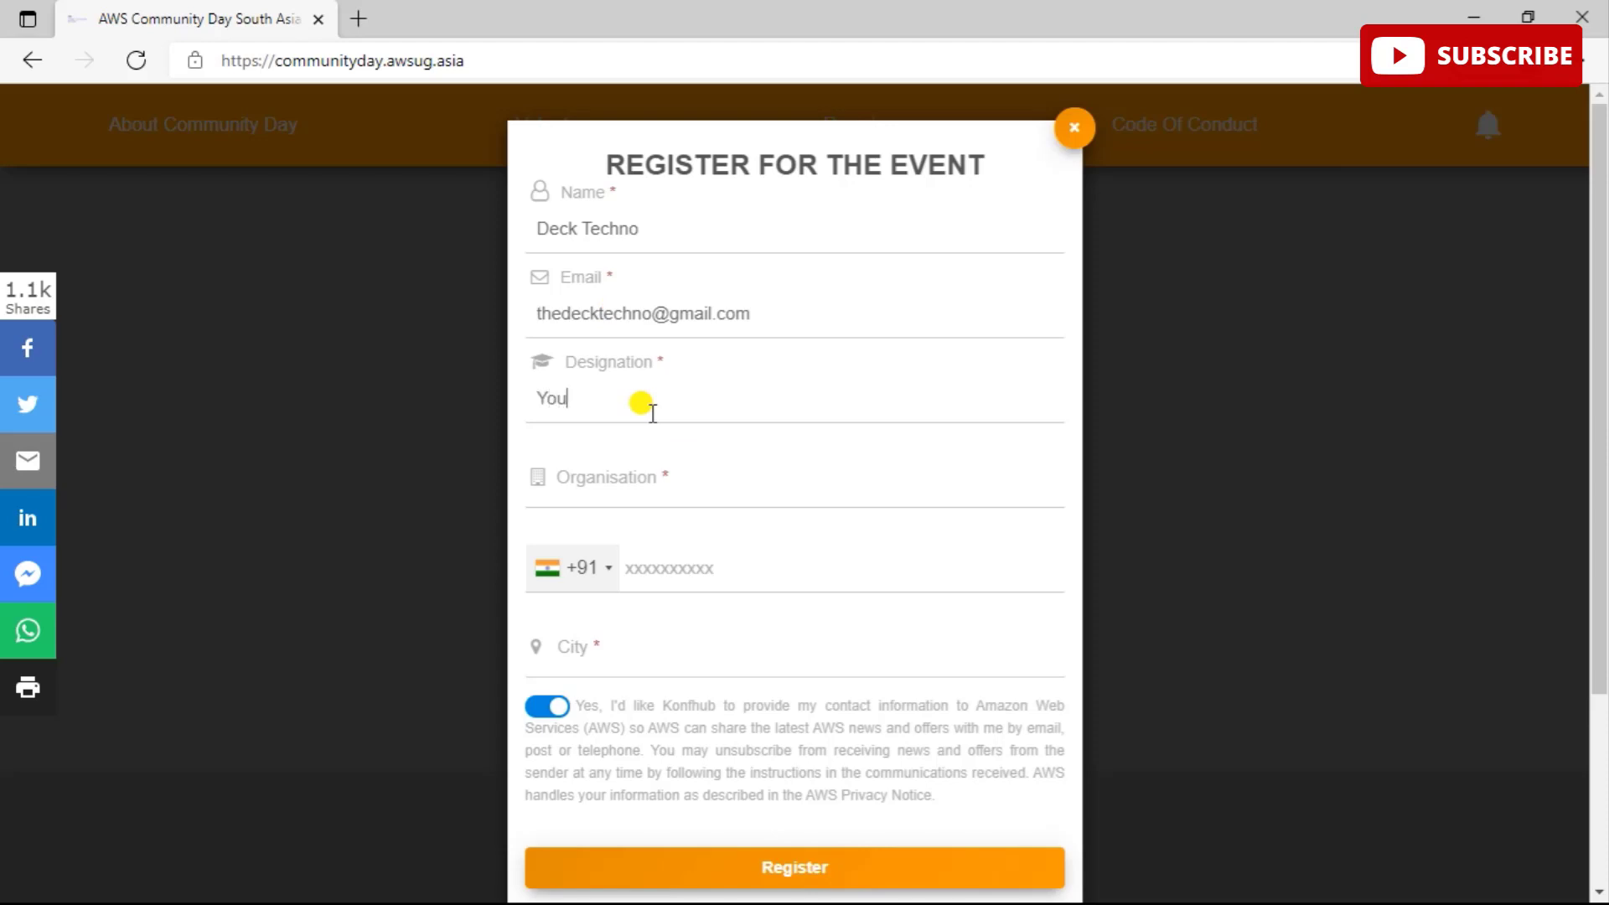
type("tuber")
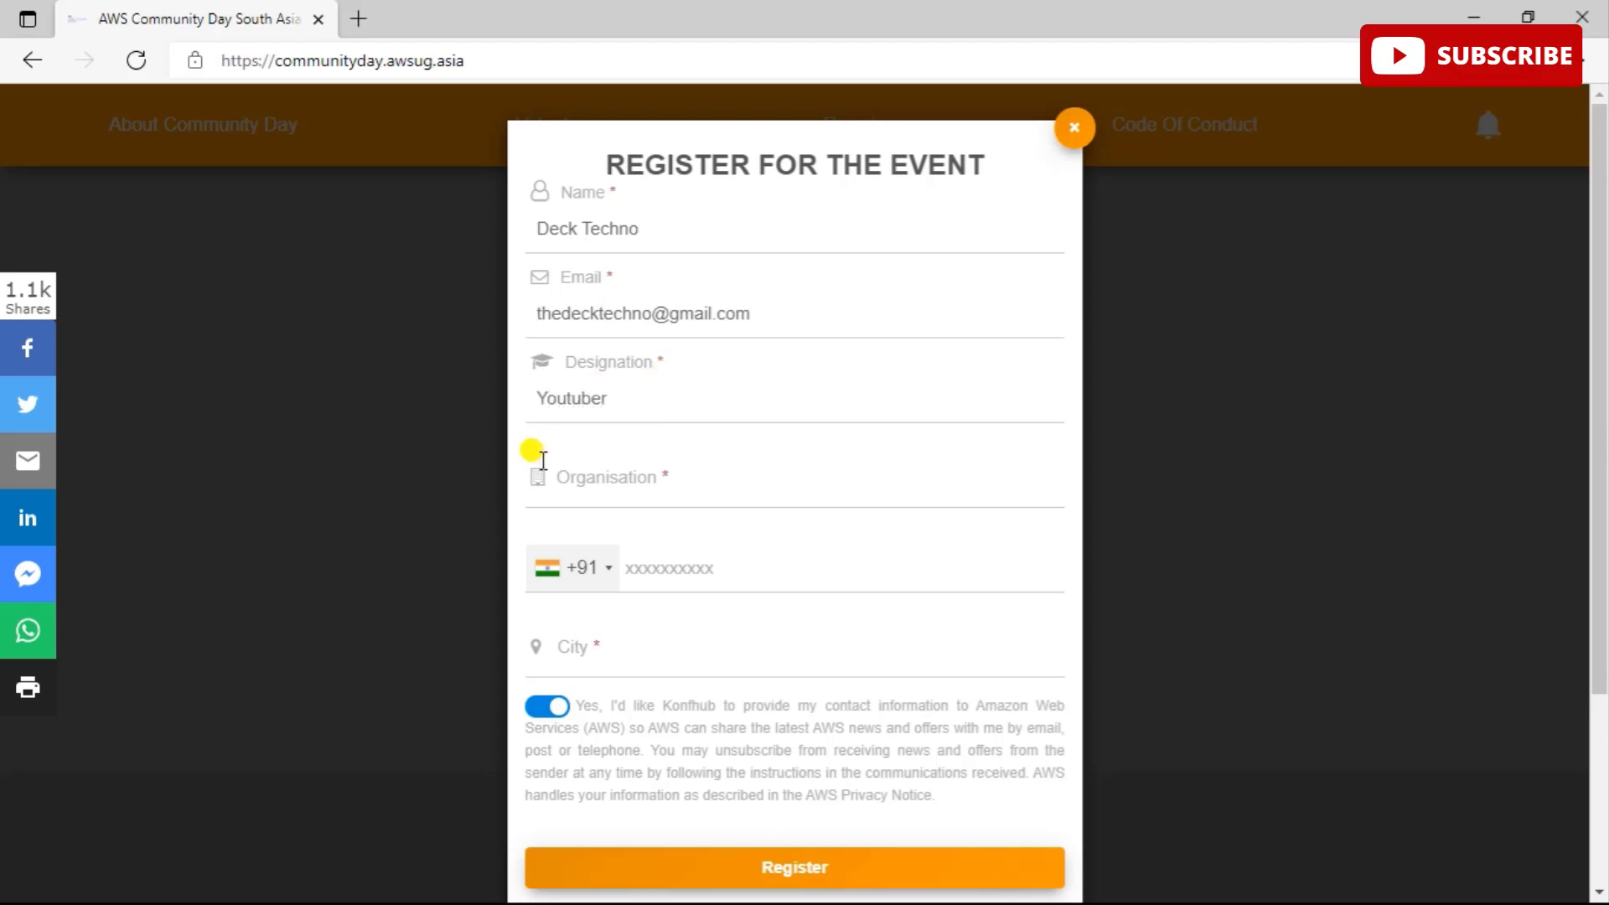
type("You")
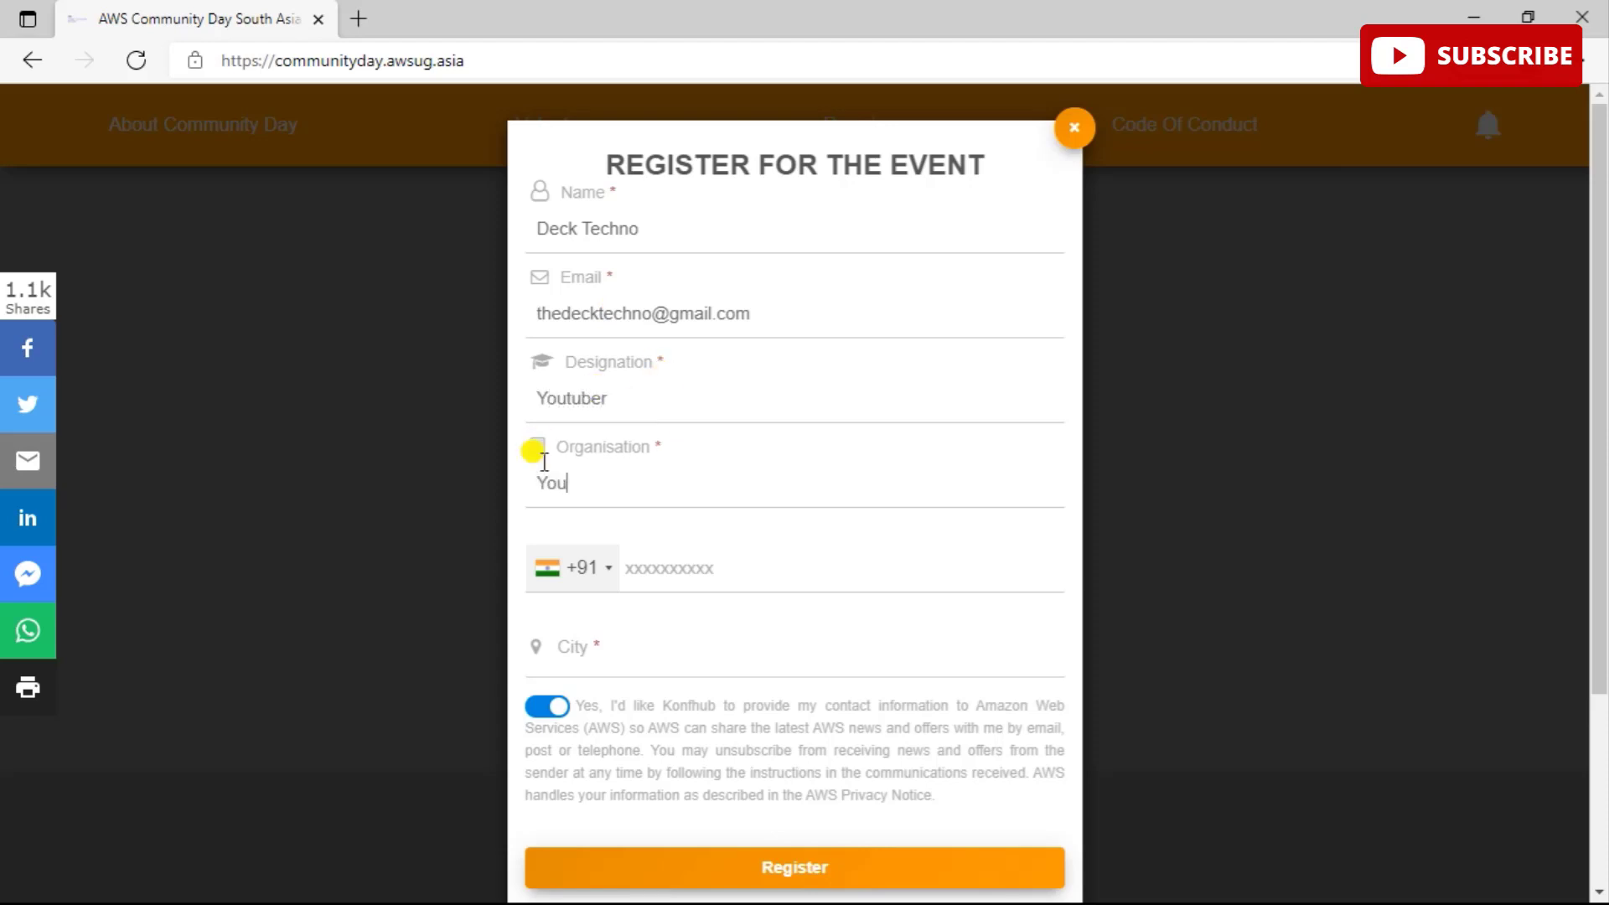
type("tube")
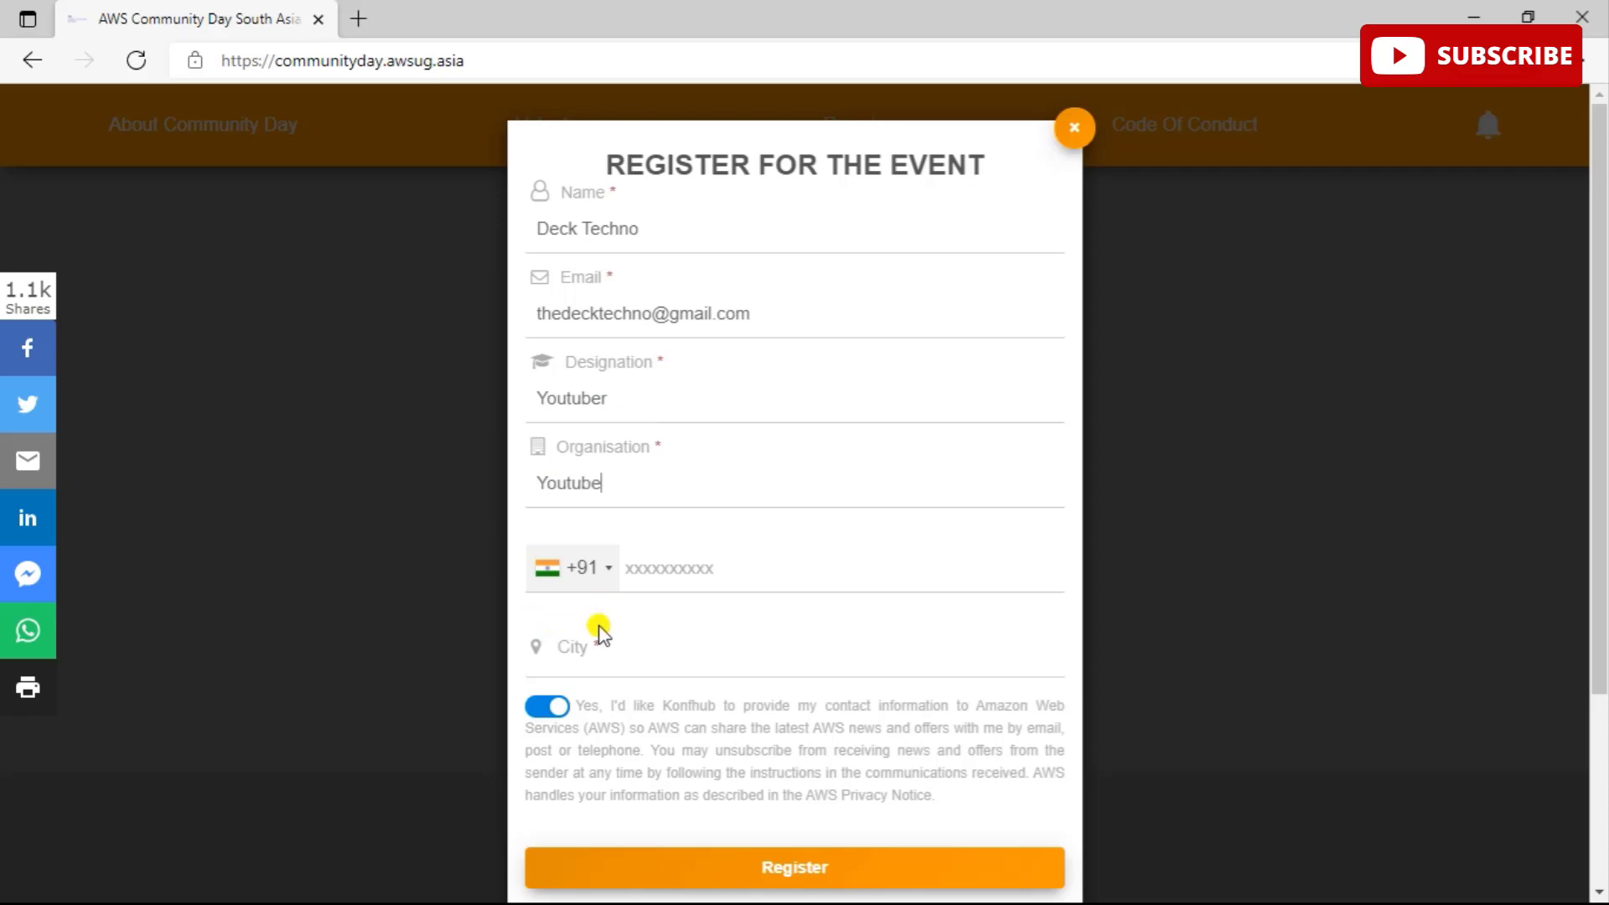
type("New")
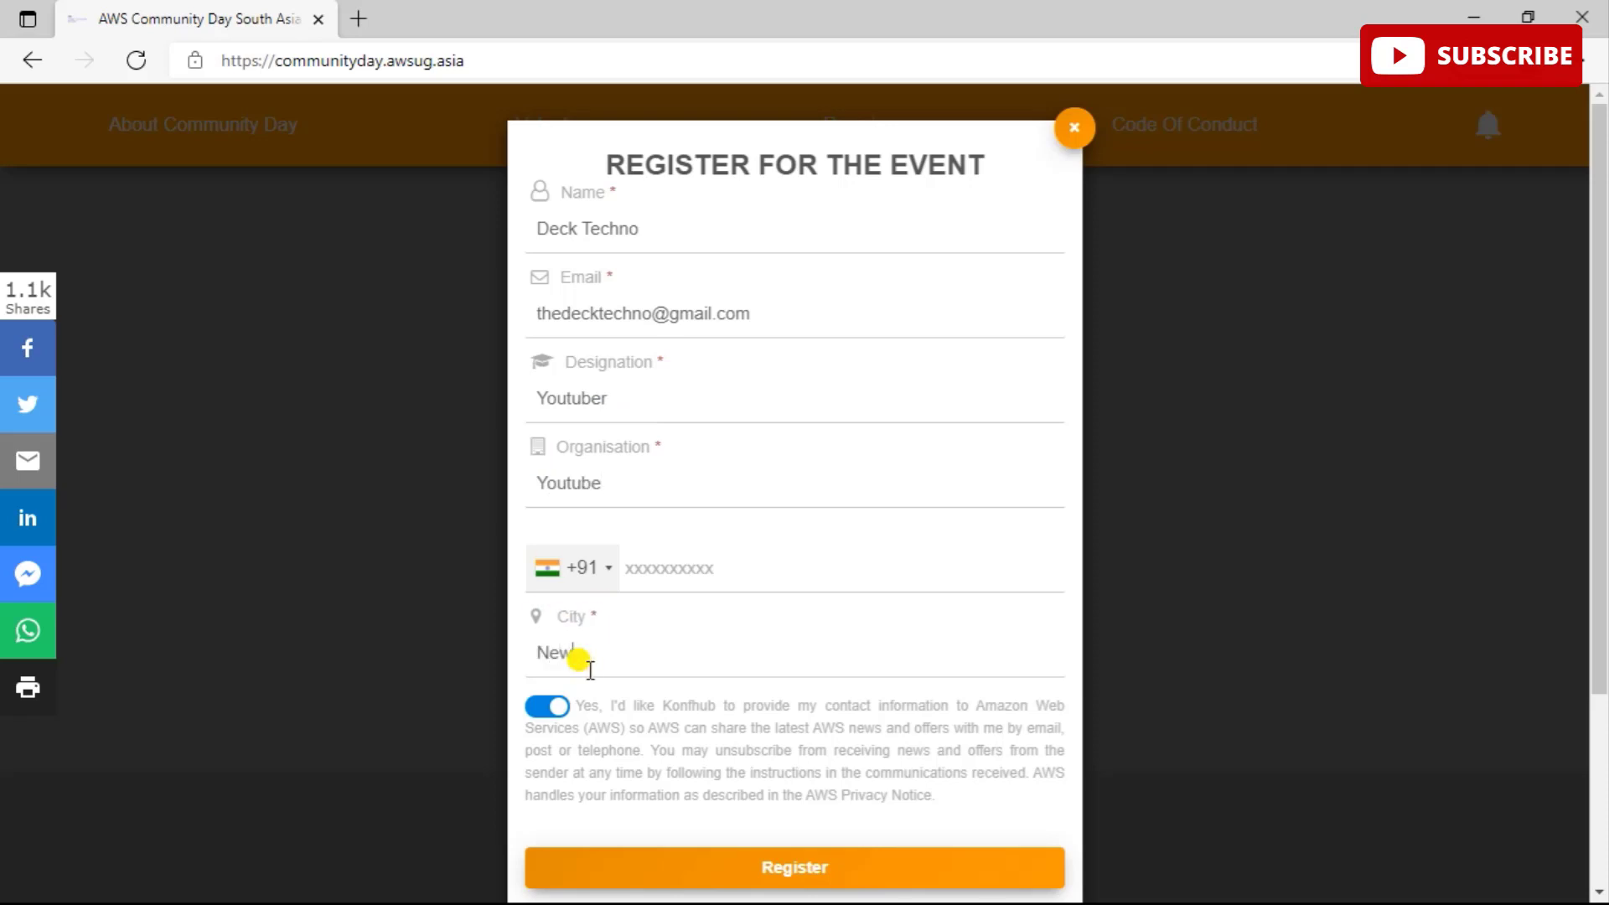
type("Delhi")
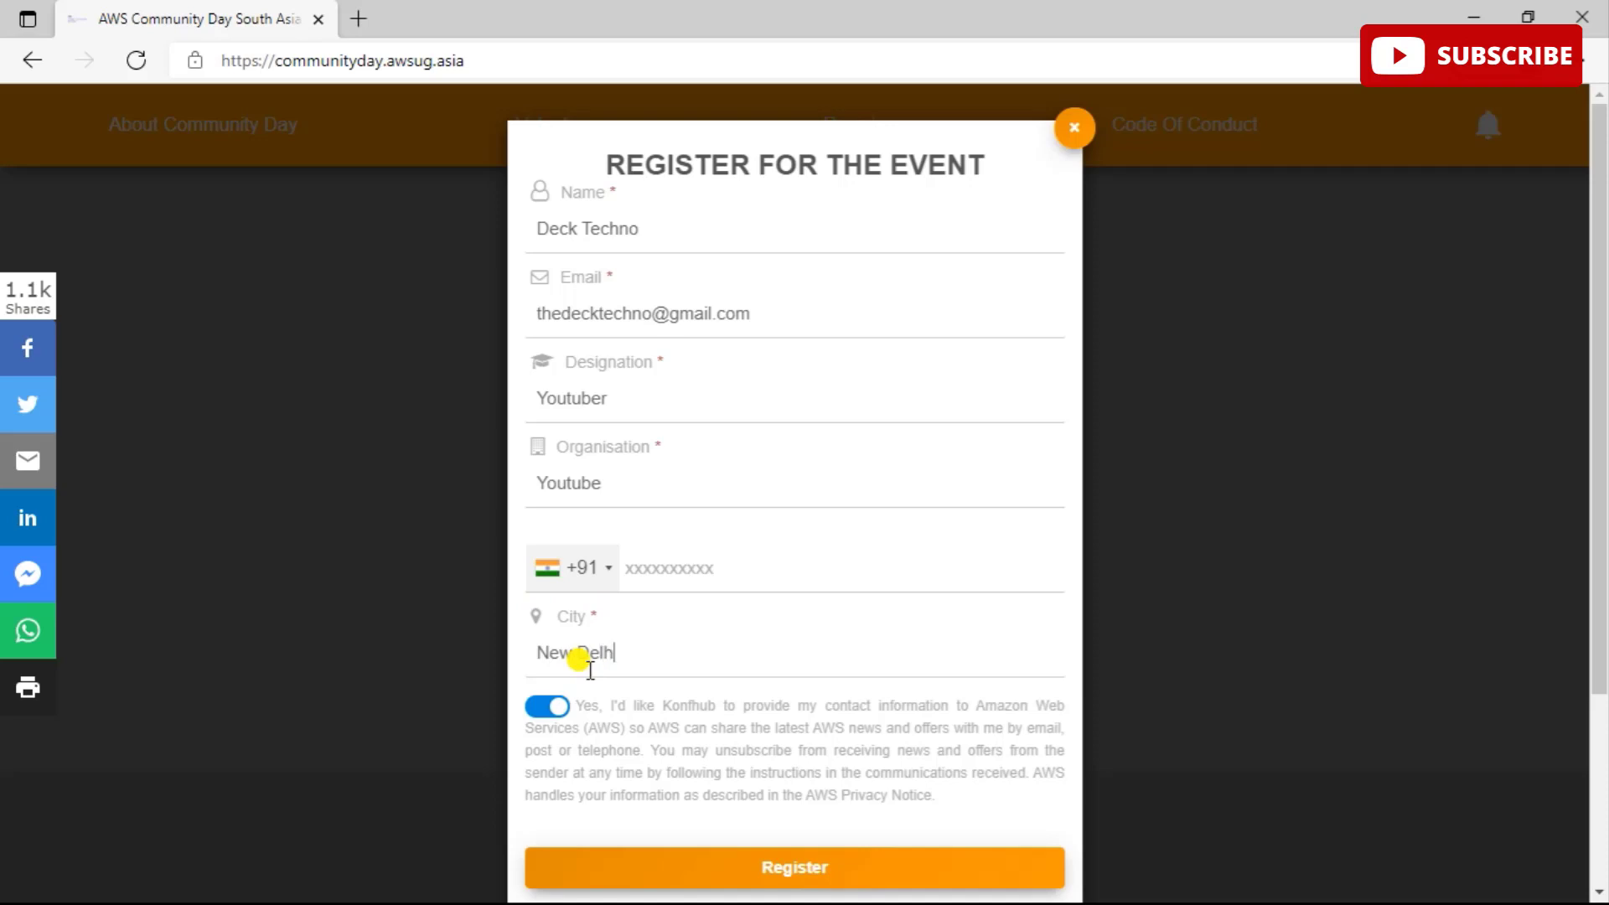
scroll("down", 3)
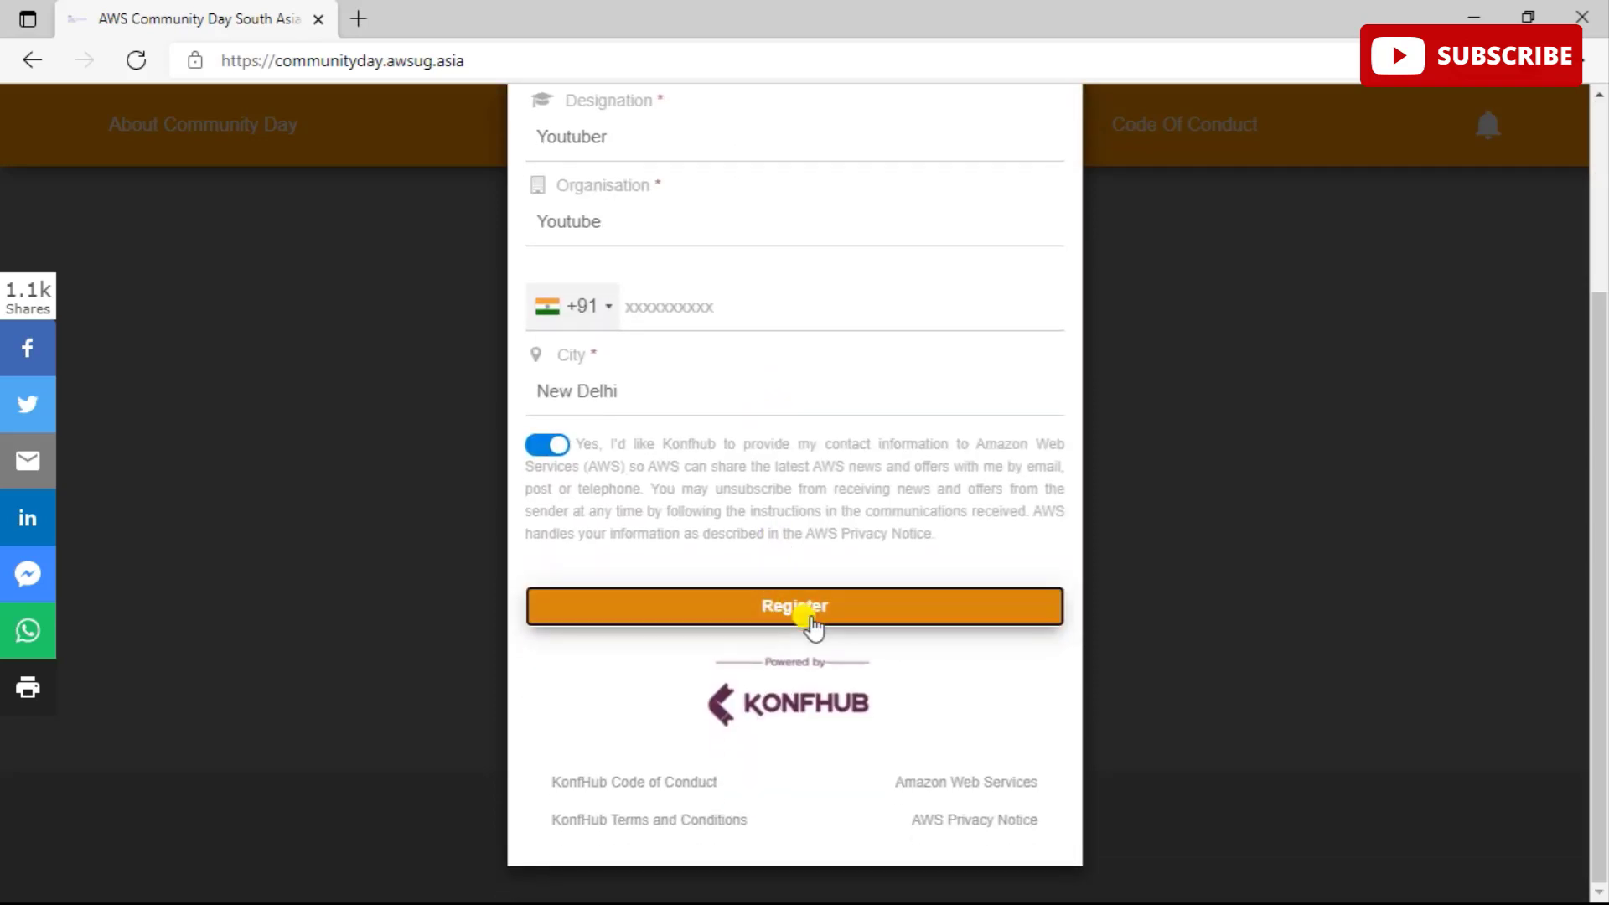
left_click(794, 605)
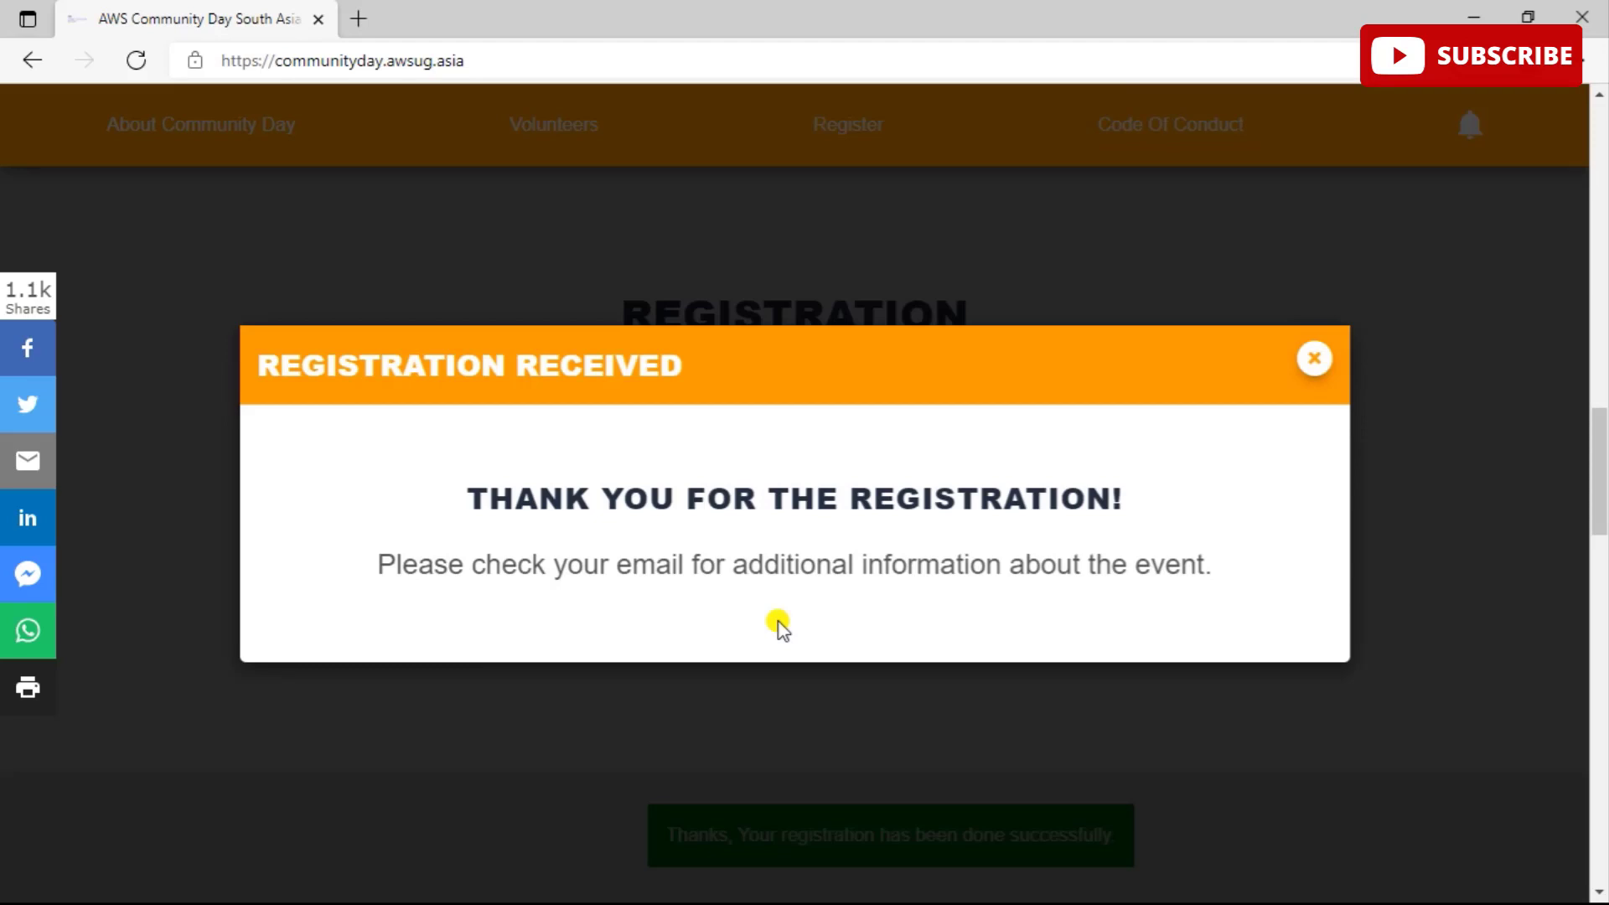
mouse_move(714, 631)
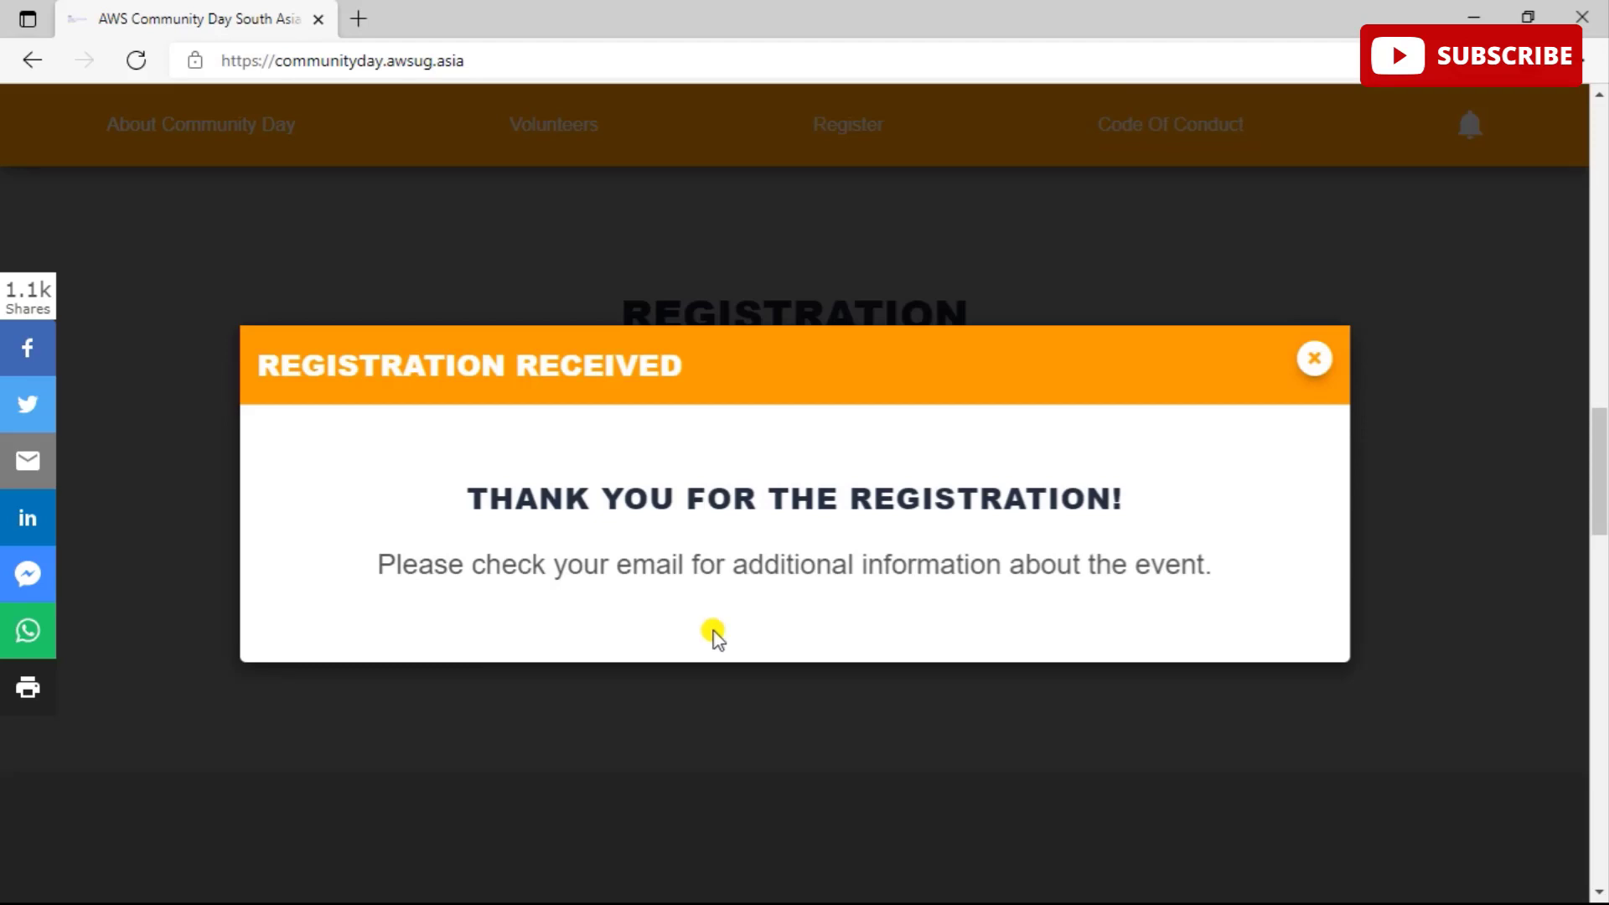
mouse_move(851, 631)
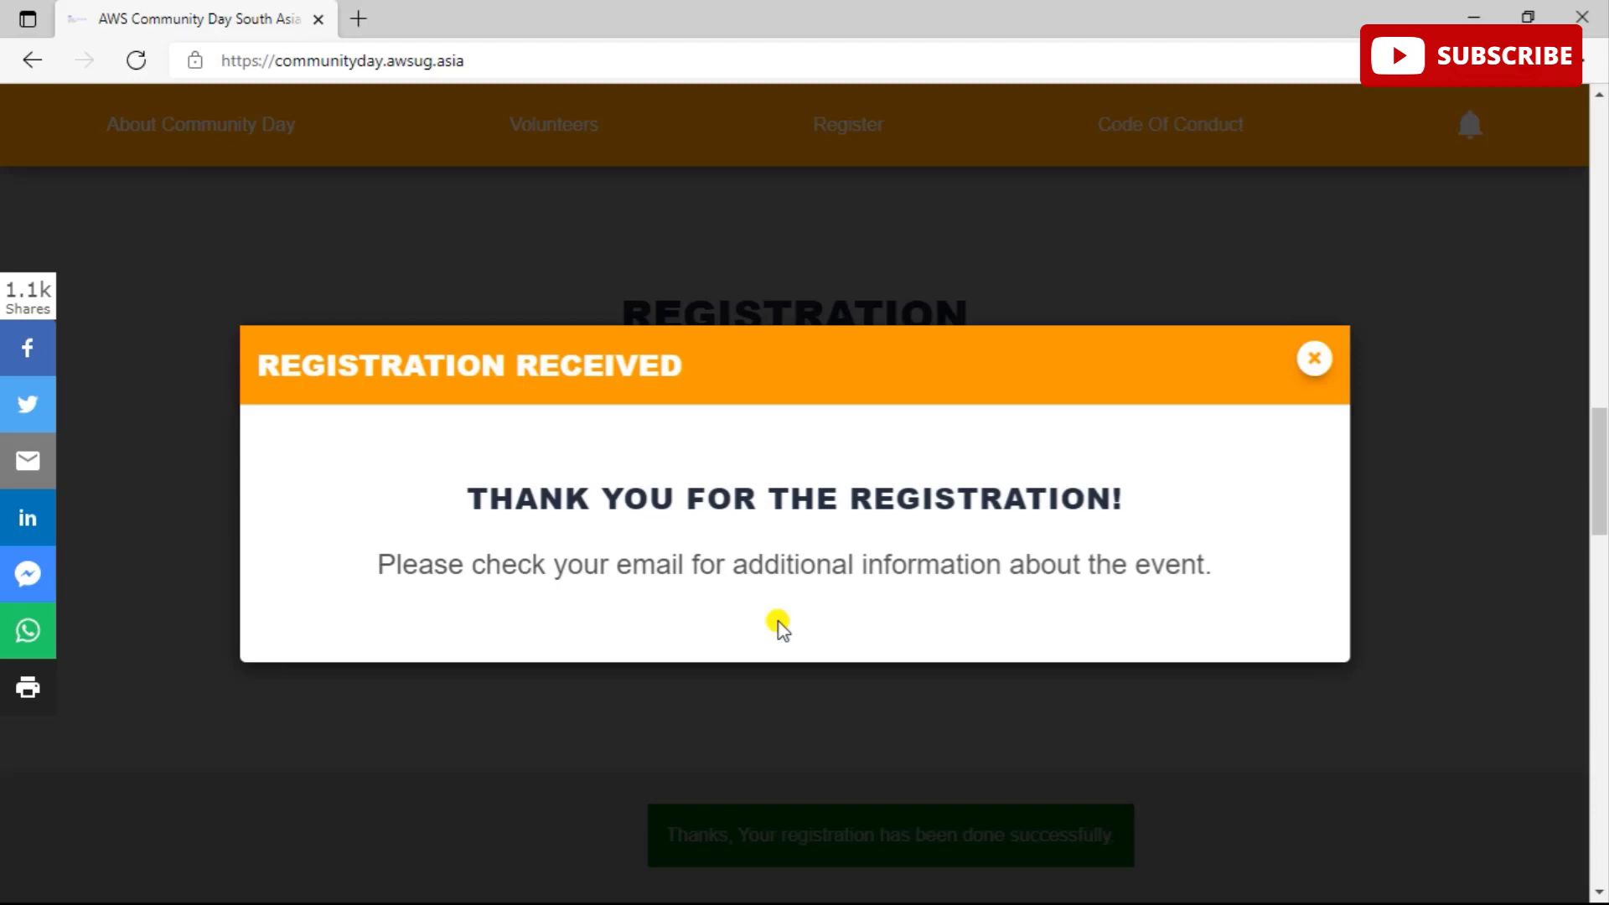
mouse_move(714, 631)
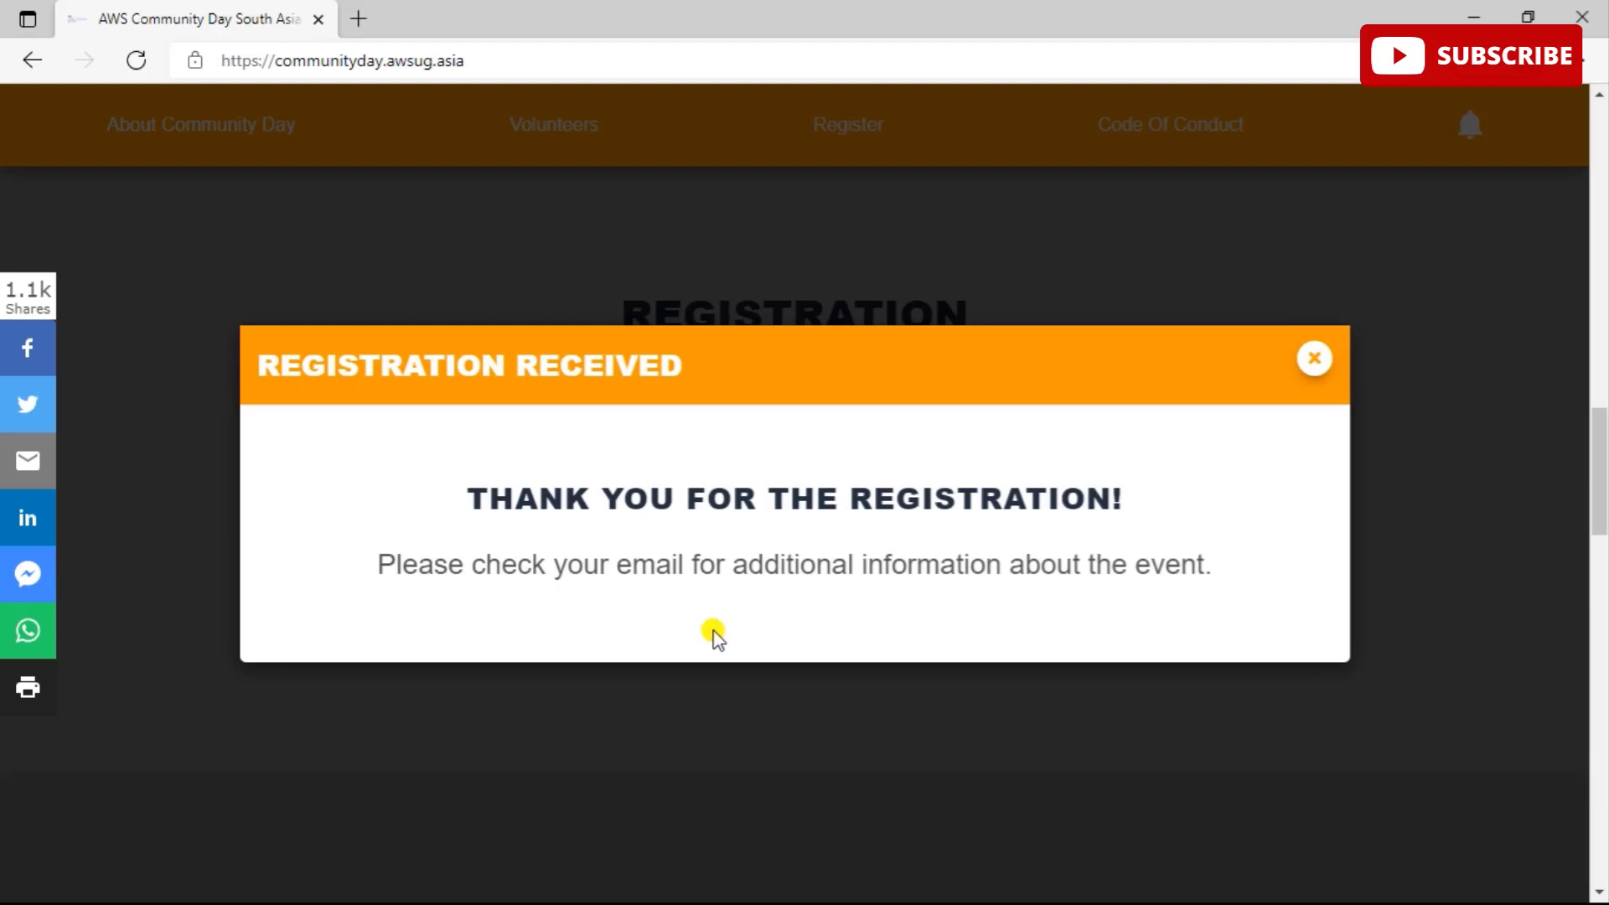
mouse_move(850, 634)
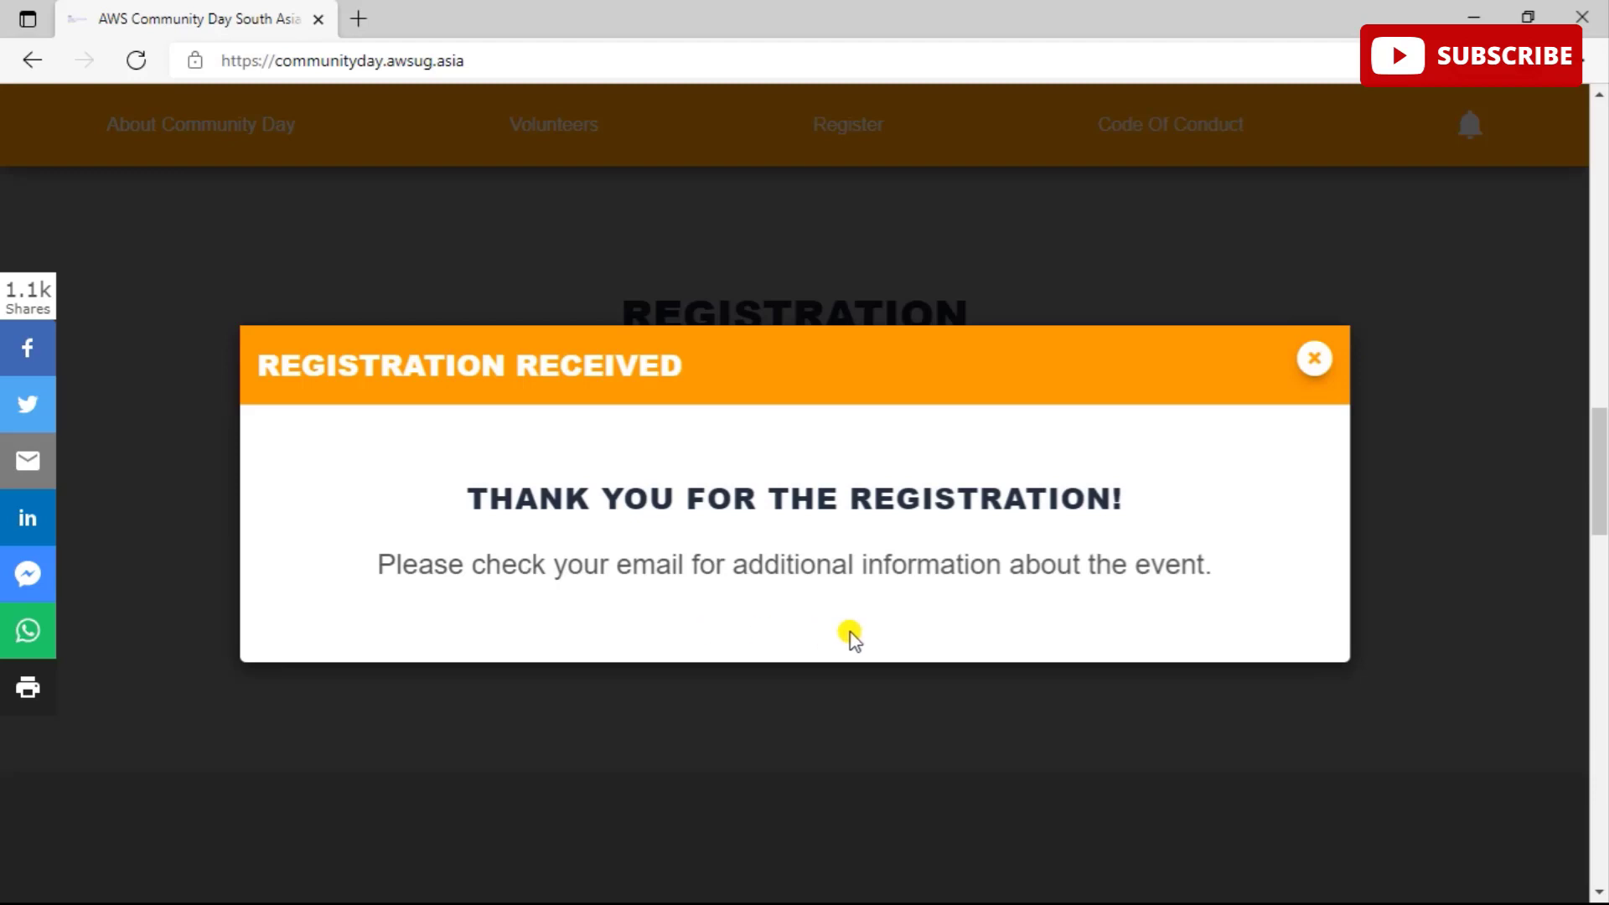
mouse_move(607, 900)
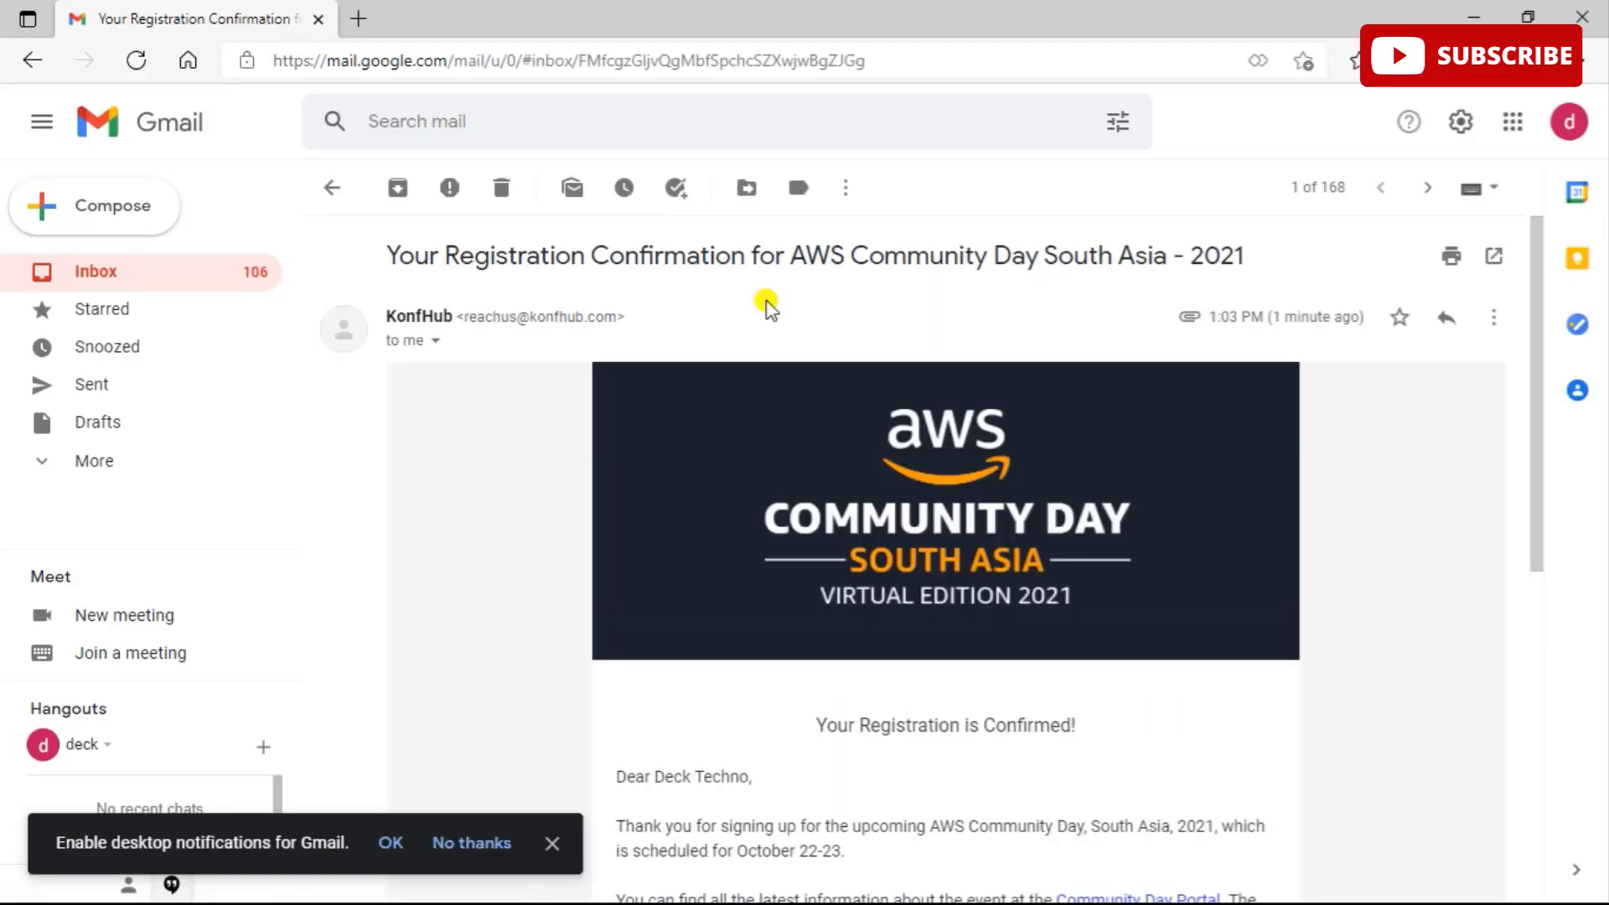
mouse_move(1382, 549)
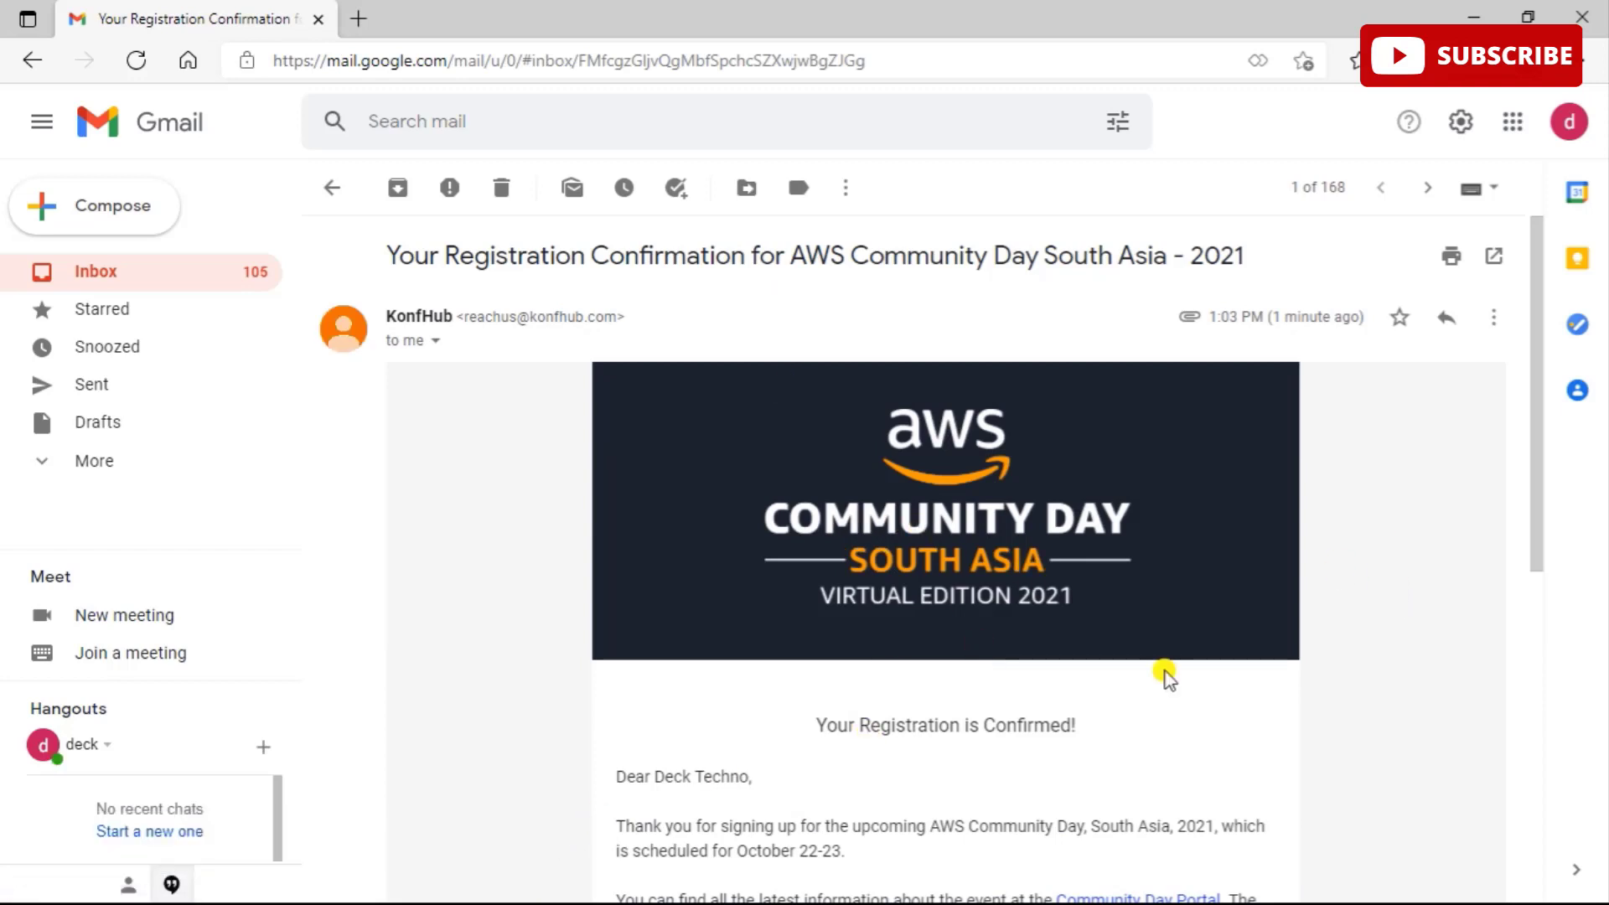
Step: Scroll through the confirmation email and highlight the October 22–23 event dates
scroll("down", 3)
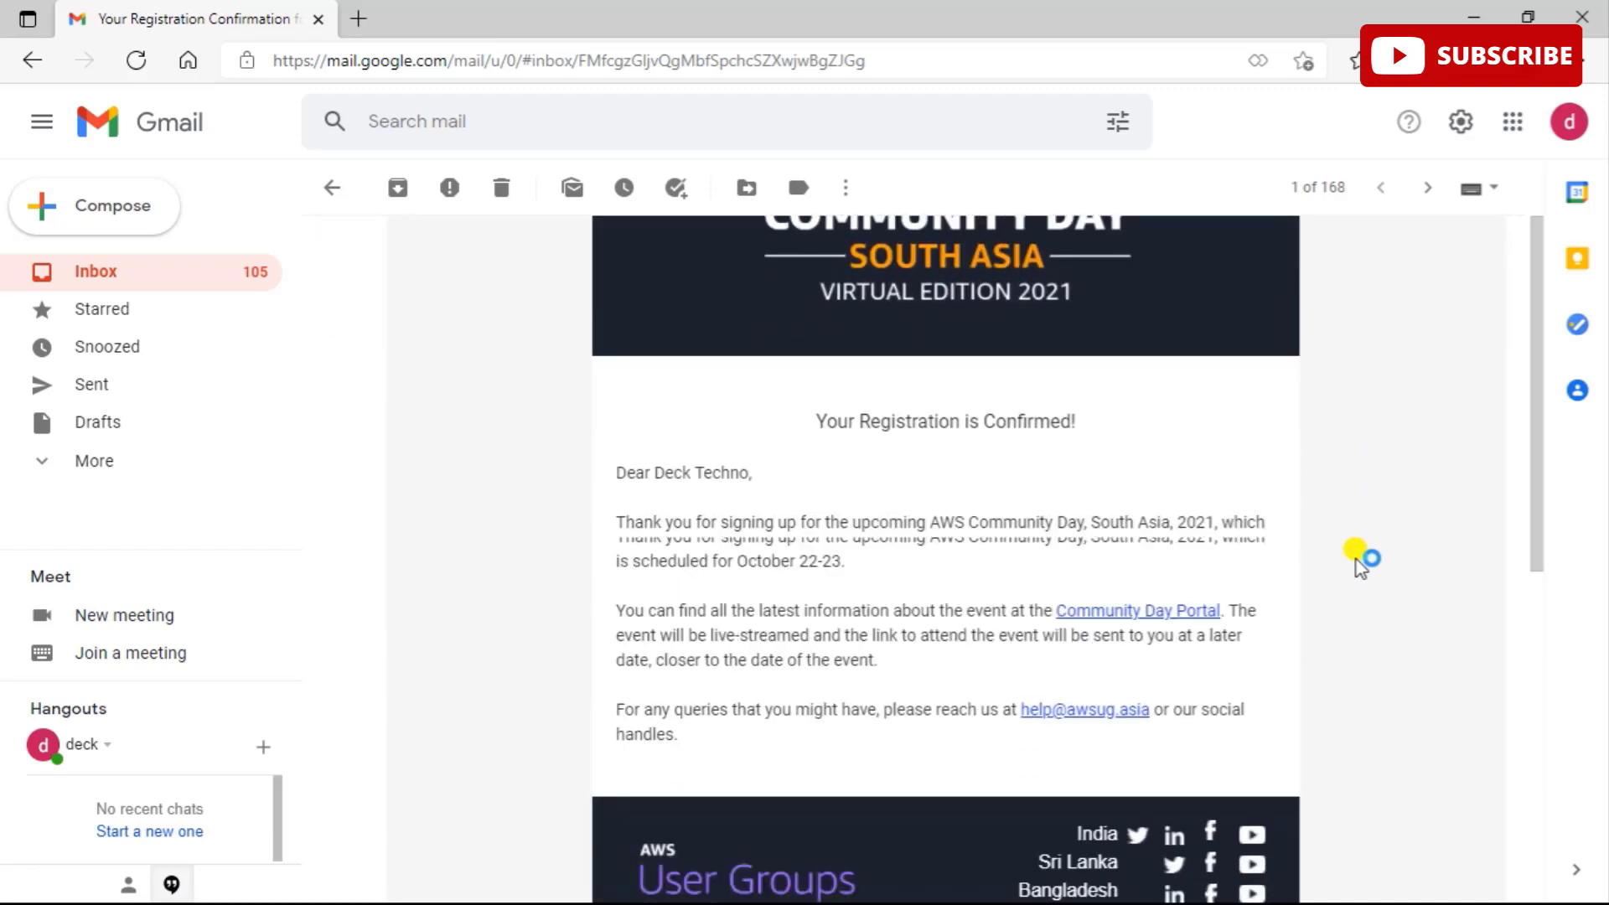
scroll("up", 3)
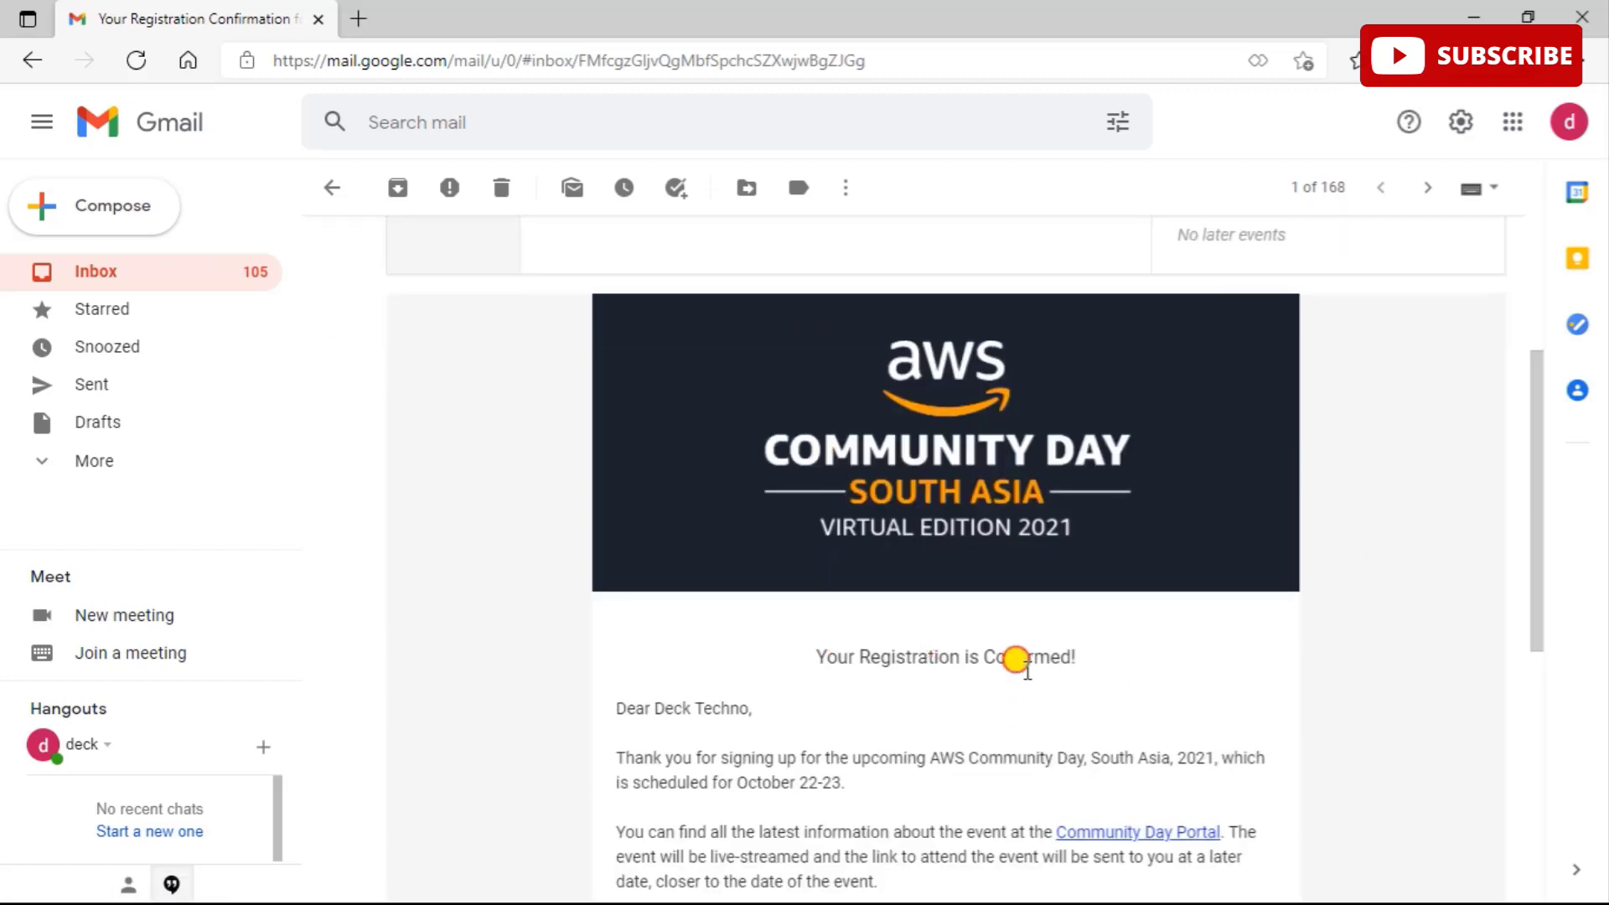
scroll("down", 3)
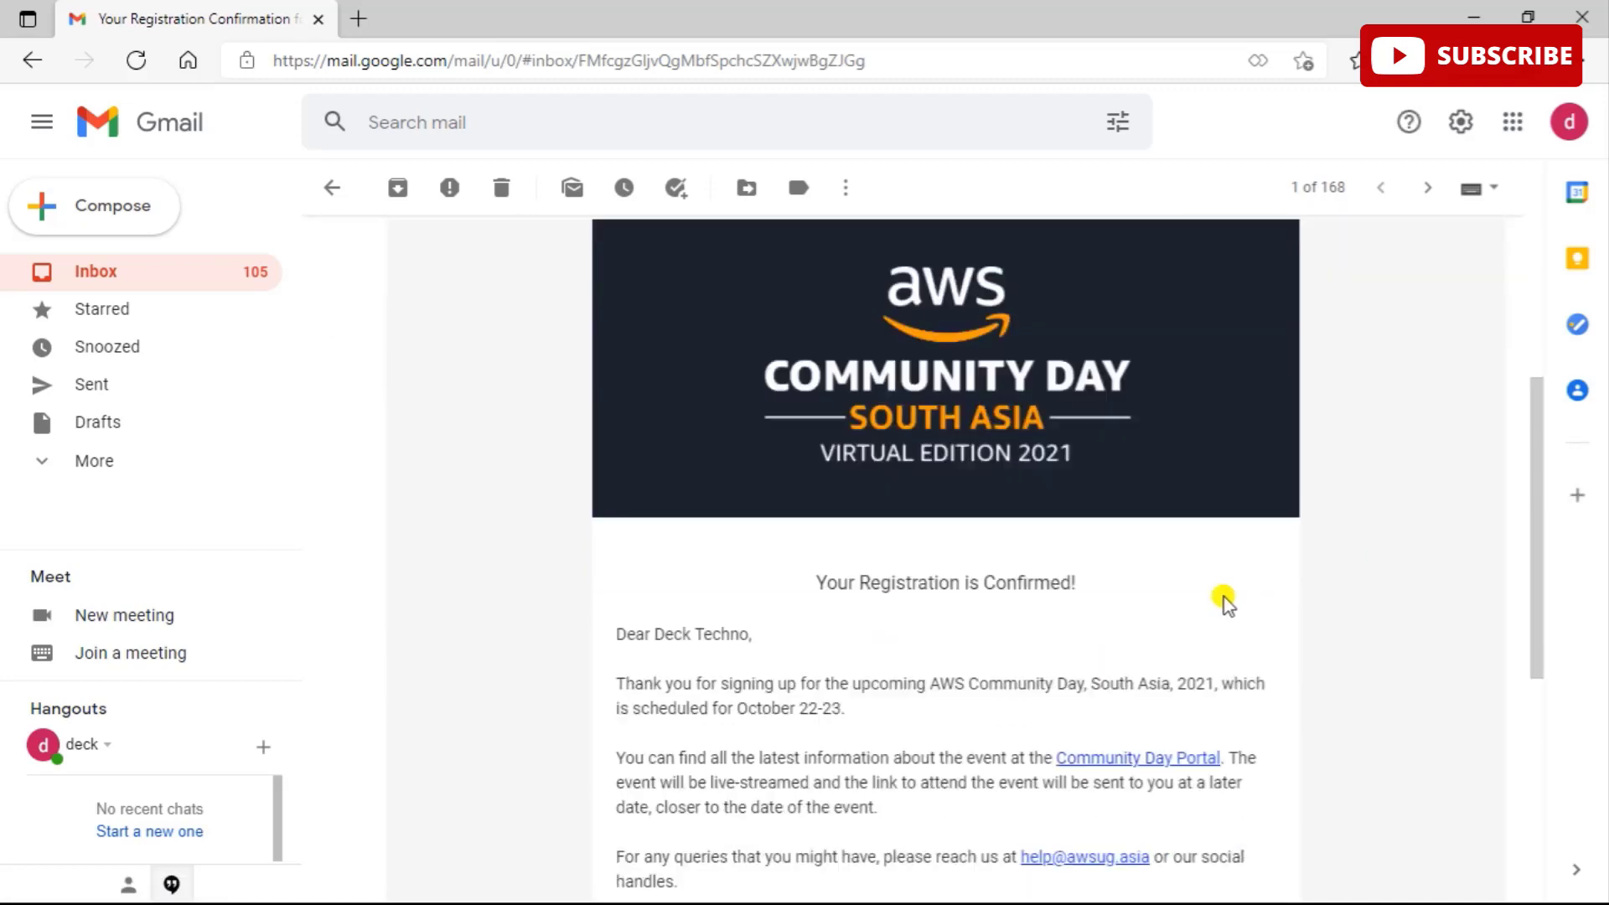
scroll("down", 3)
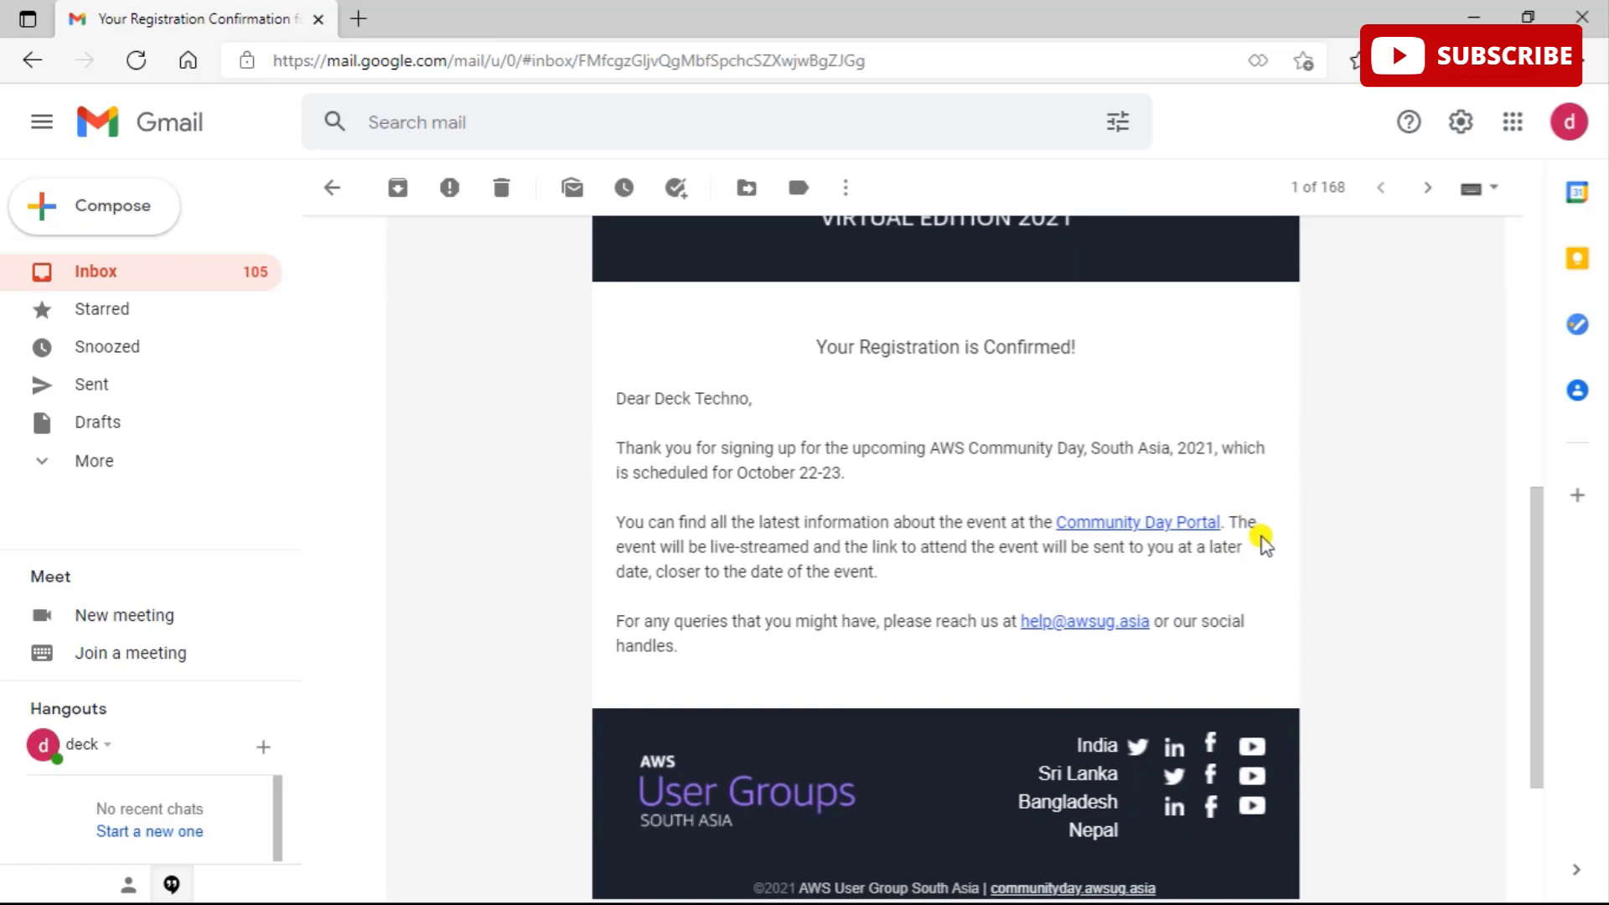
mouse_move(1275, 542)
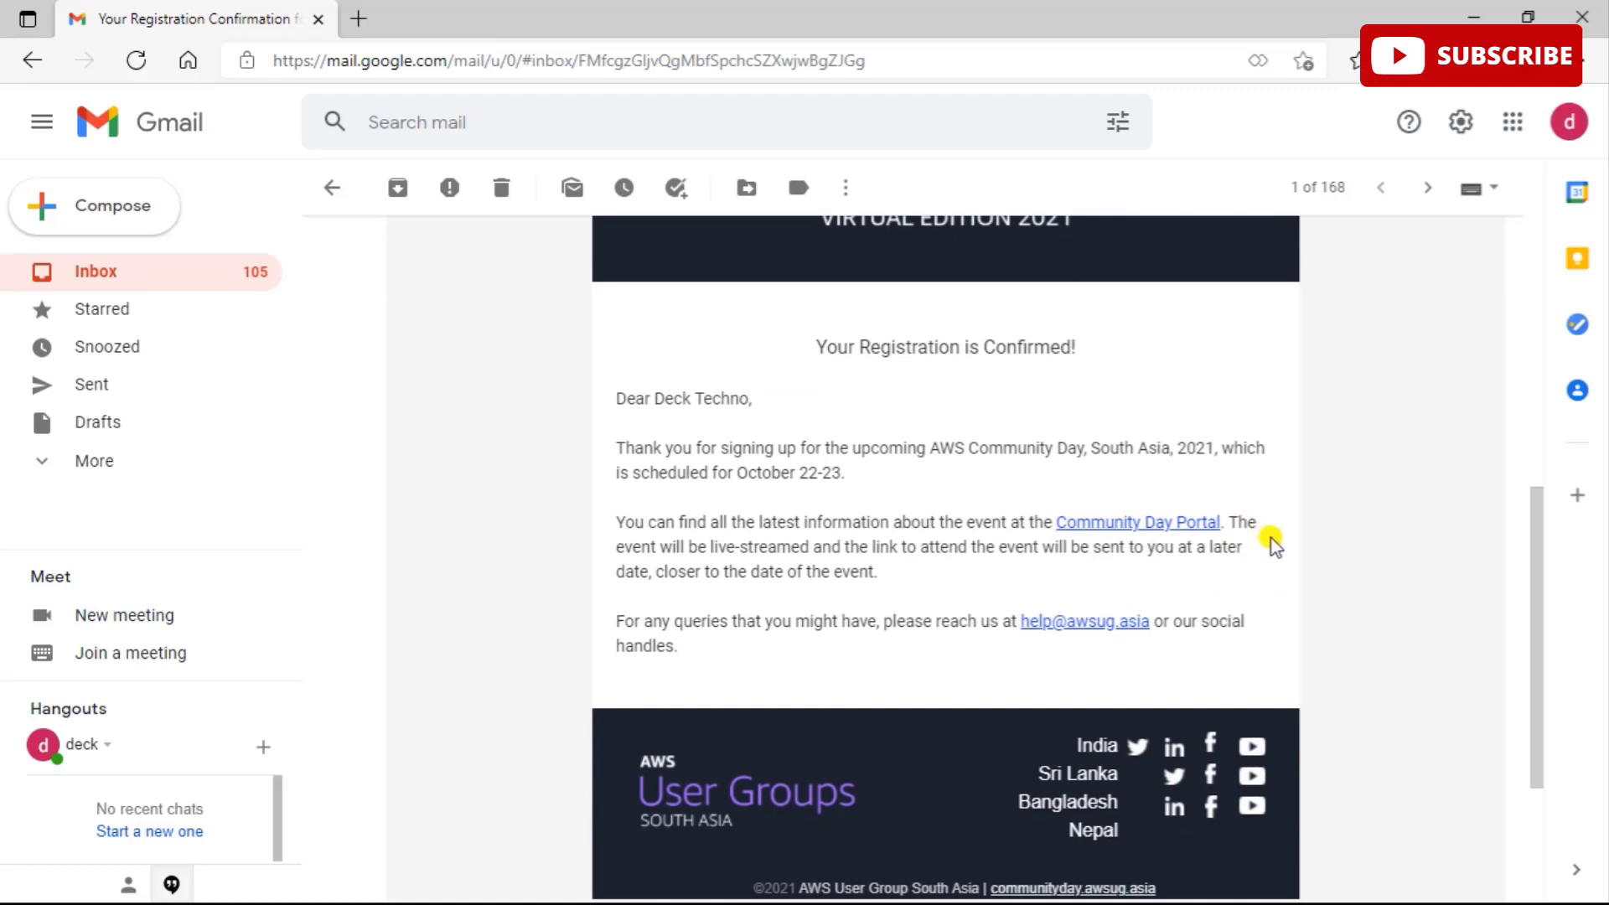
scroll("down", 3)
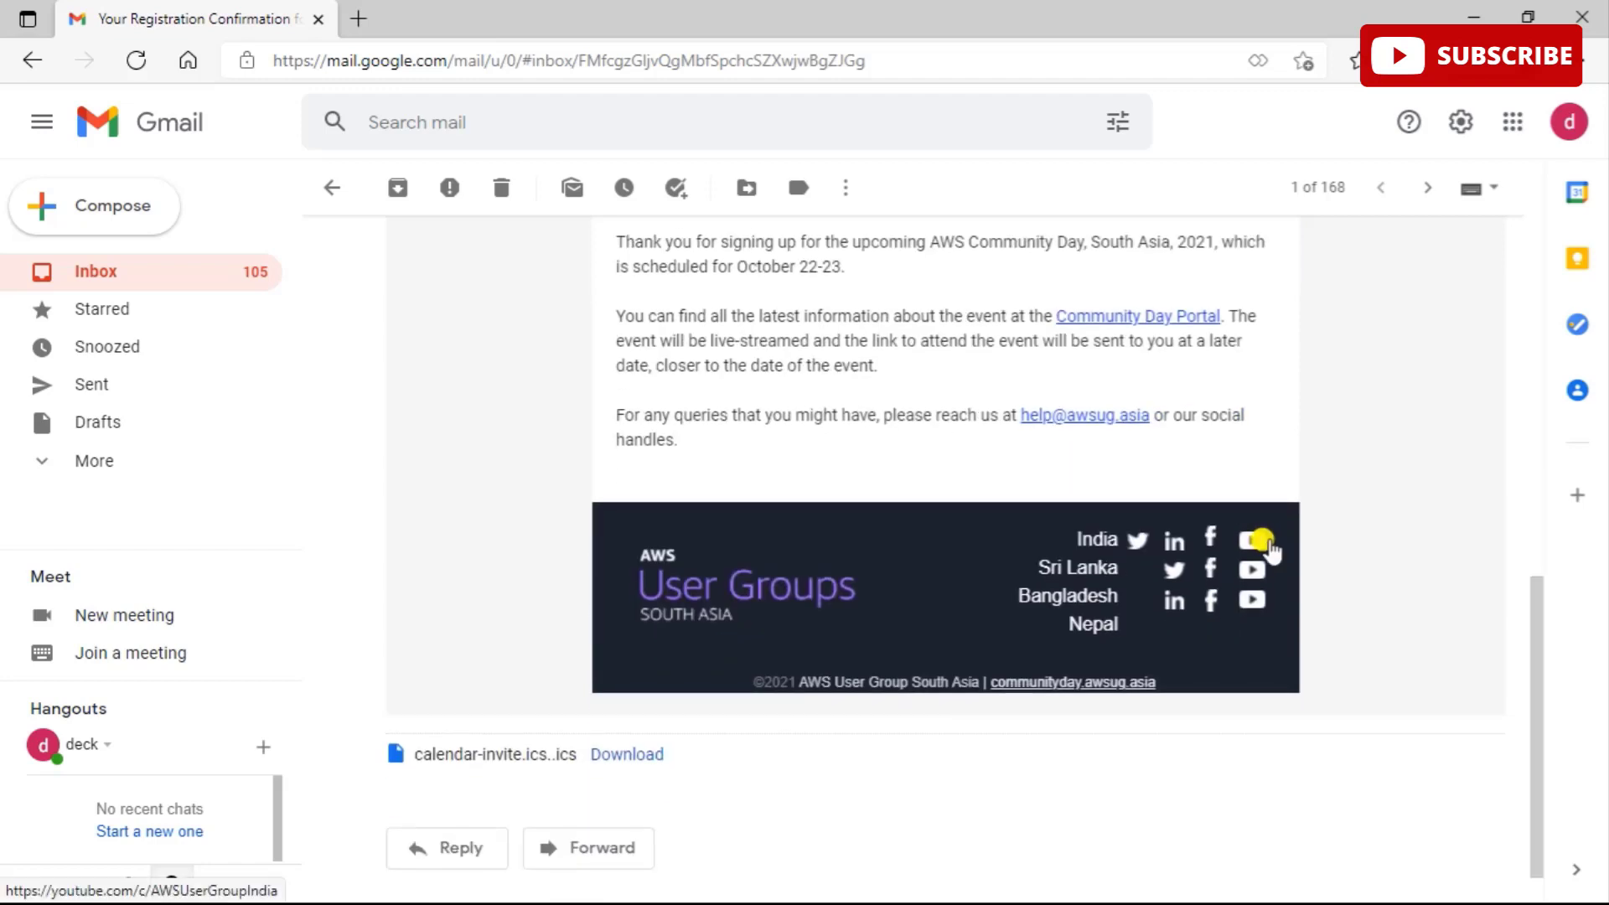
scroll("up", 3)
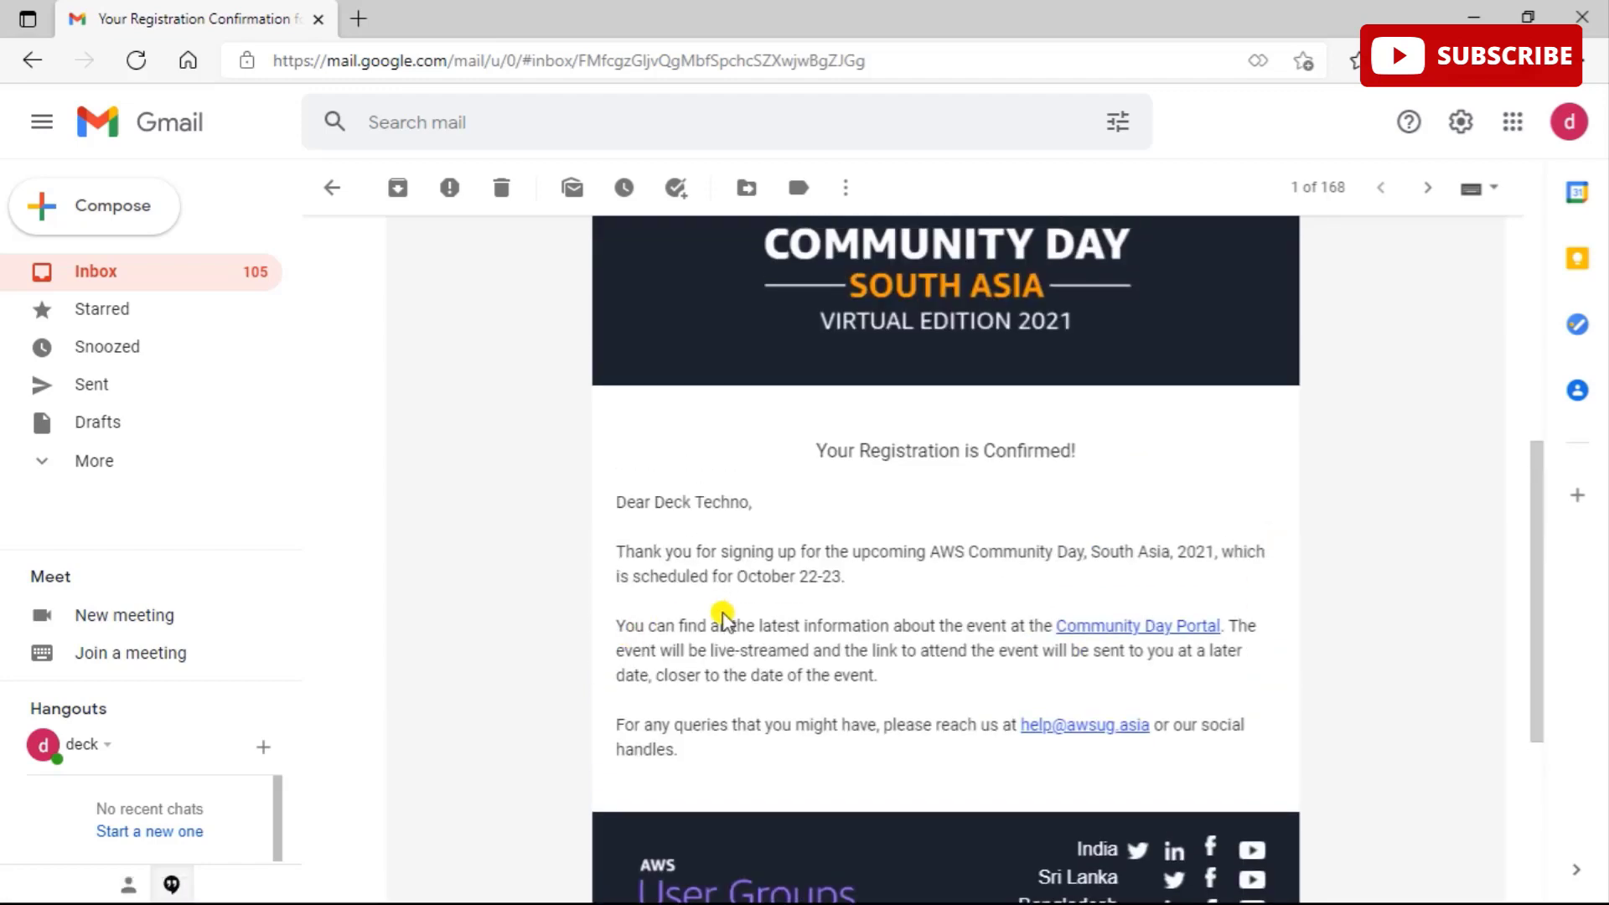
double_click(787, 575)
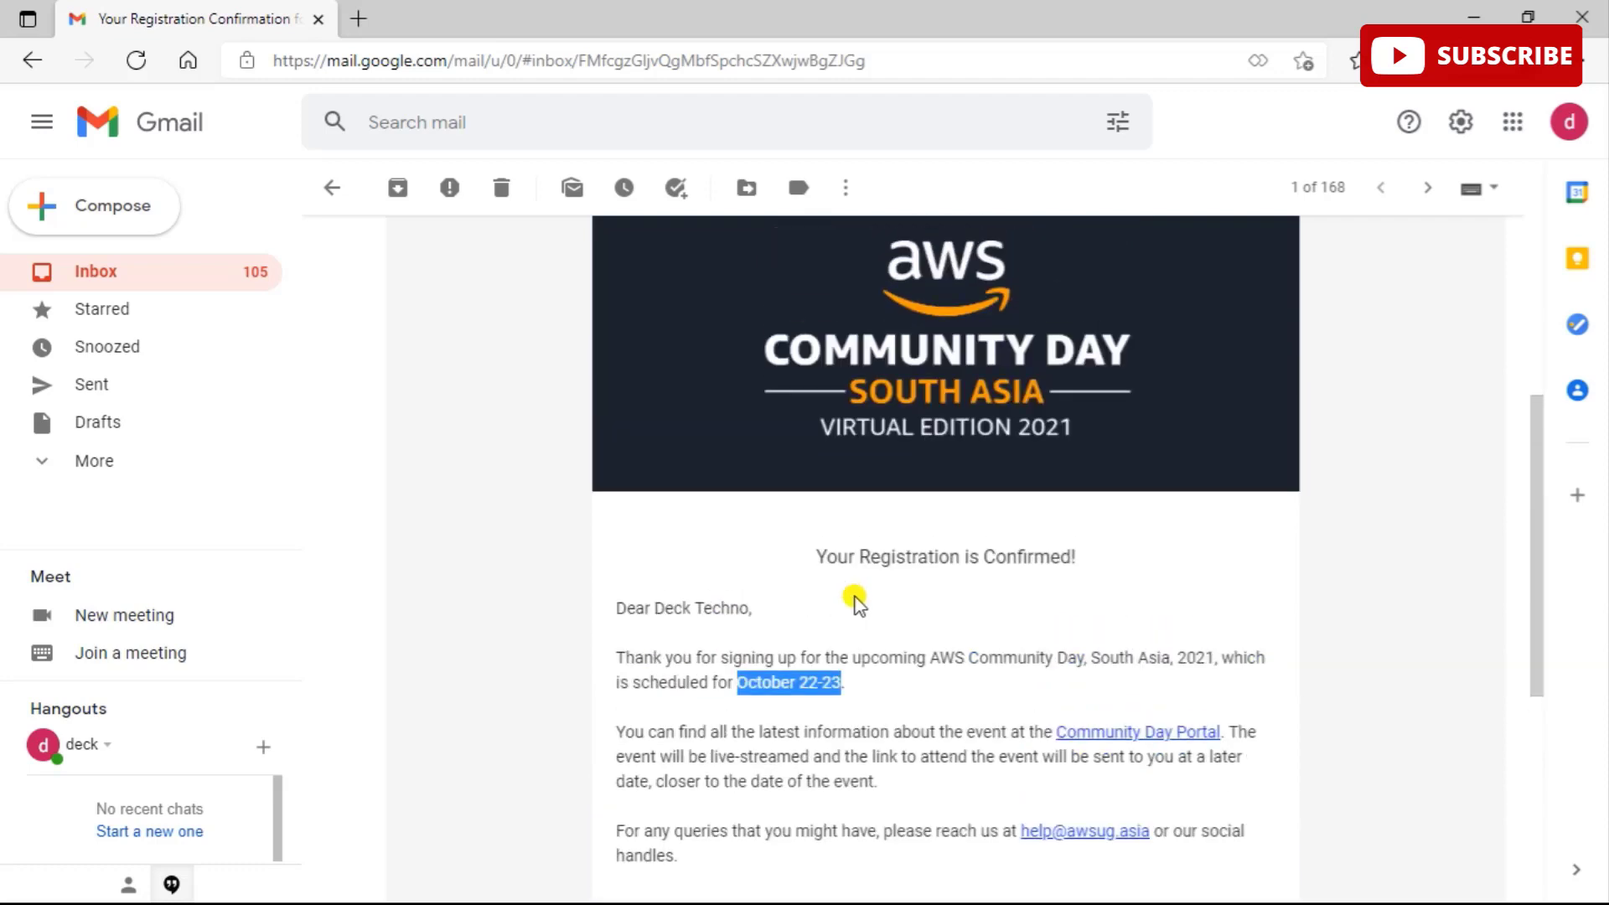
scroll("up", 3)
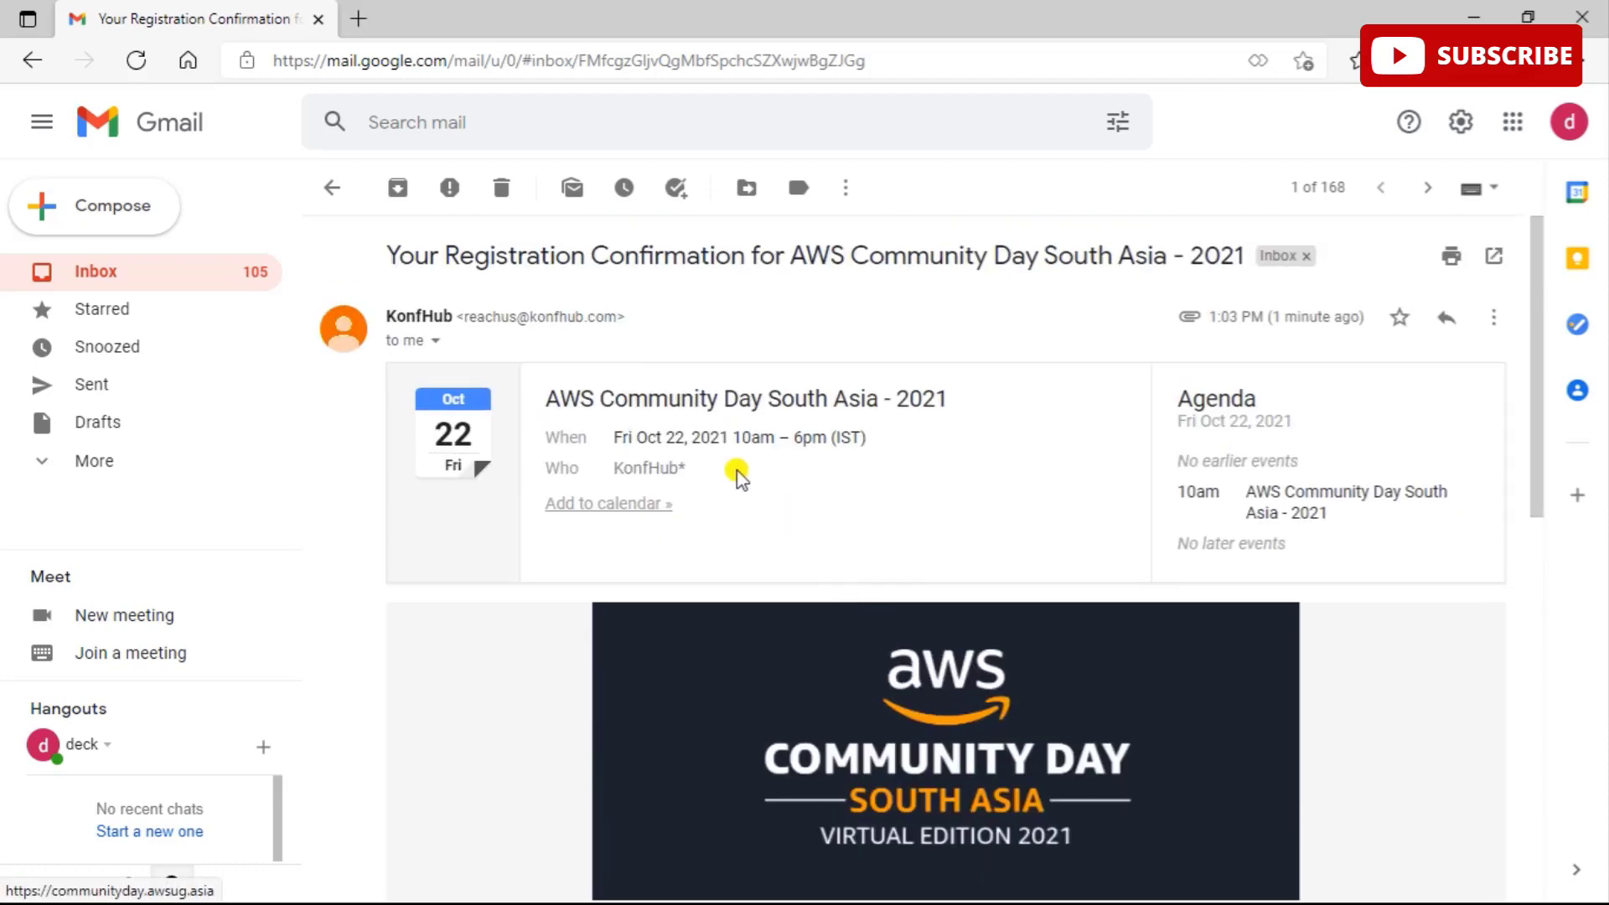
mouse_move(750, 431)
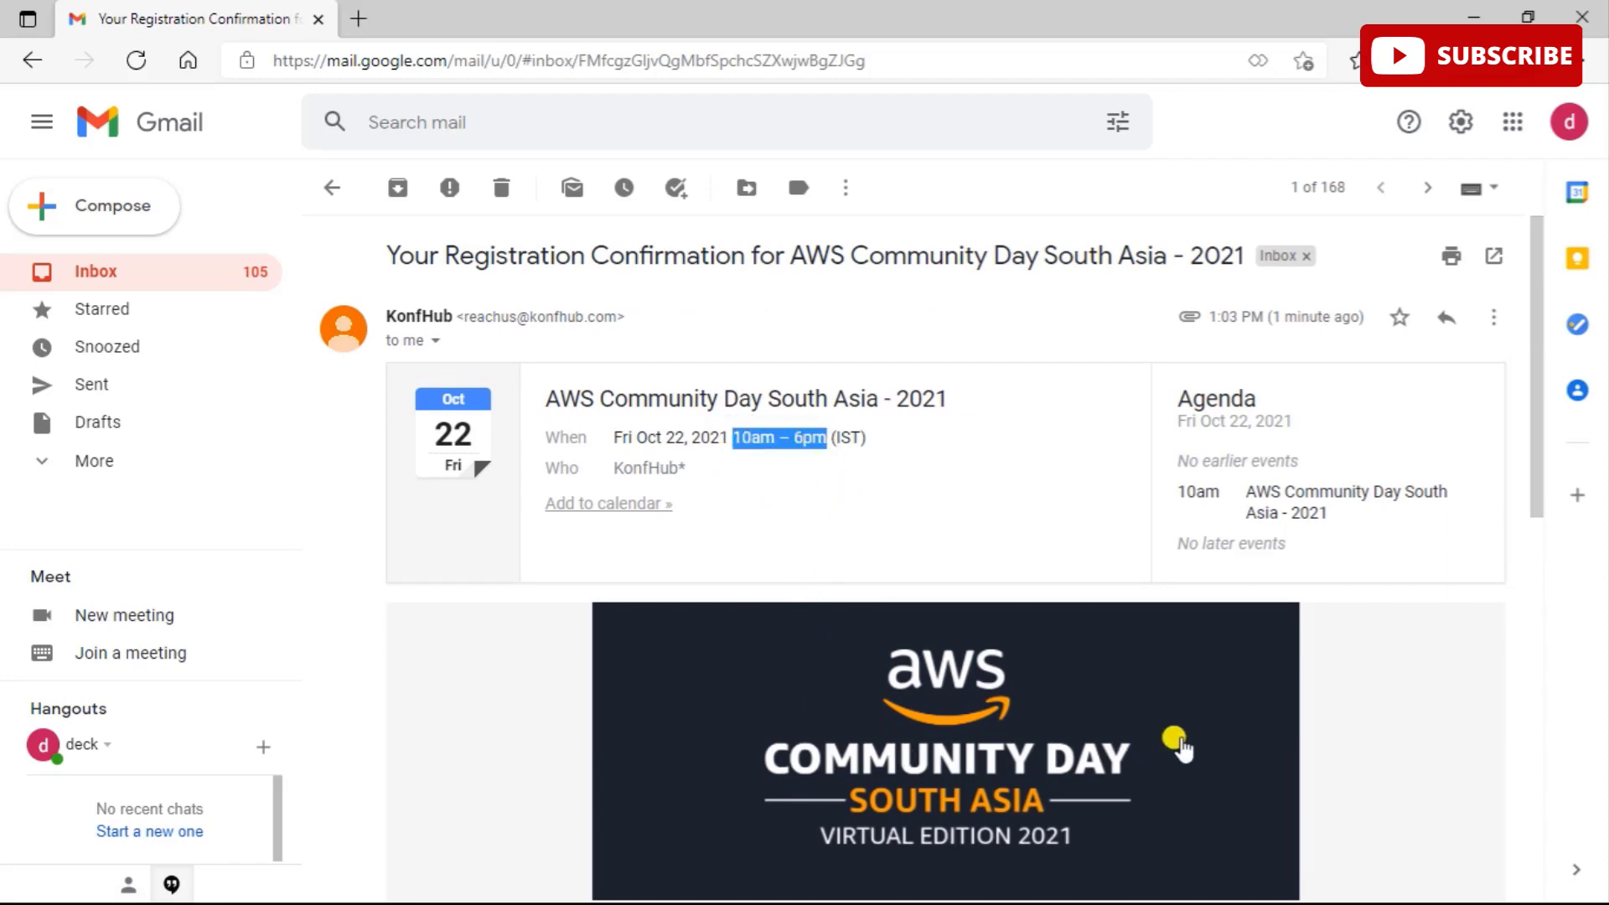
scroll("down", 3)
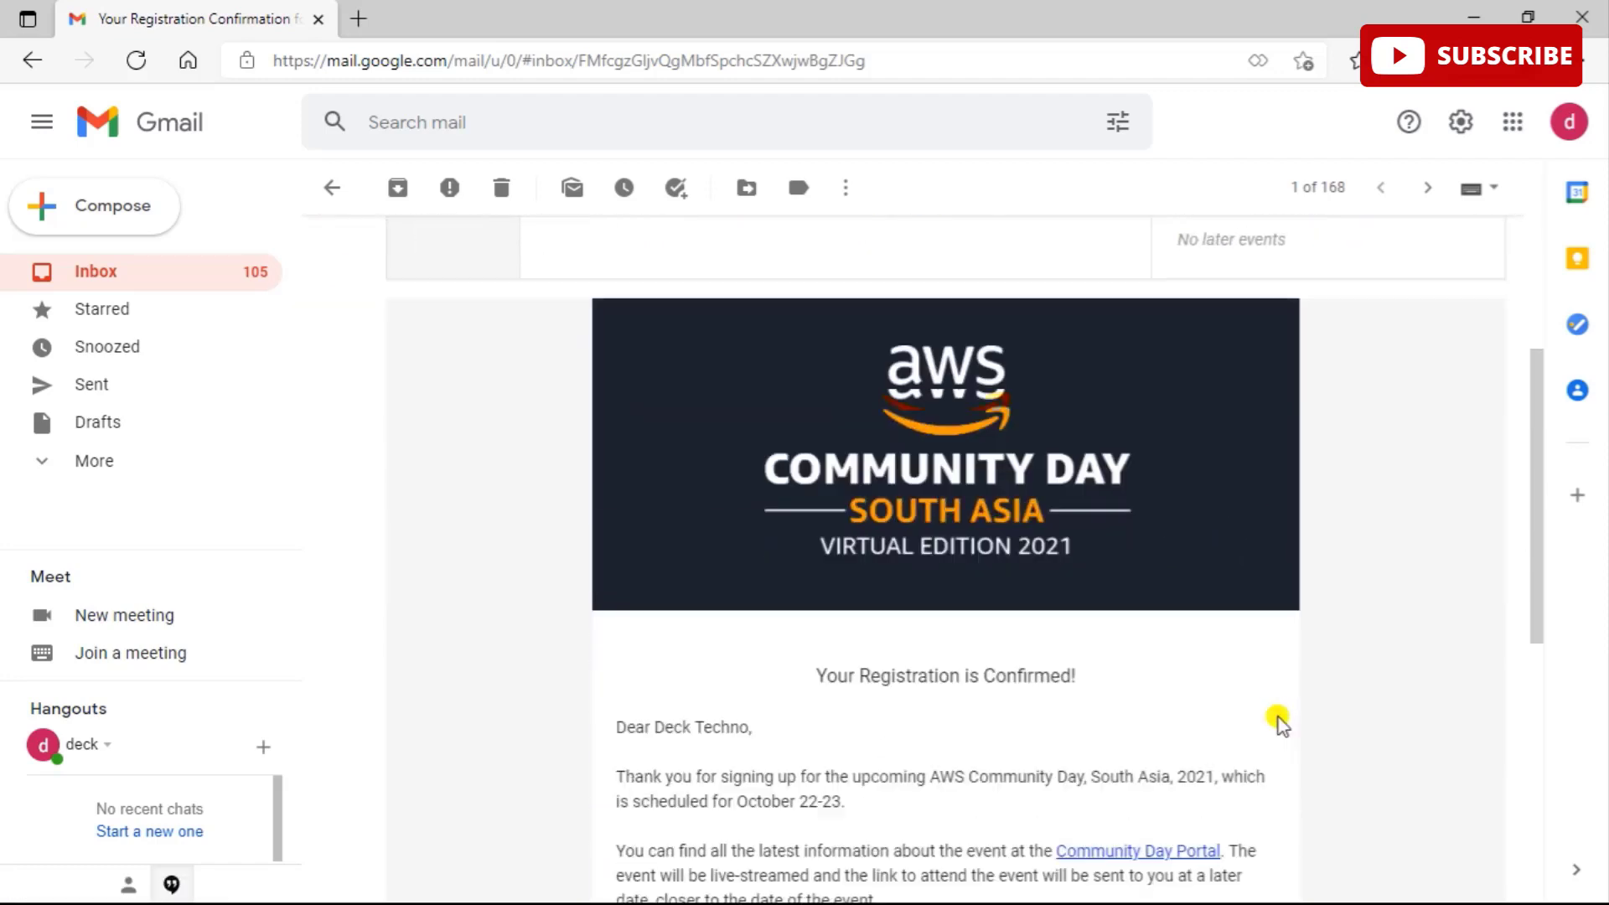
scroll("down", 3)
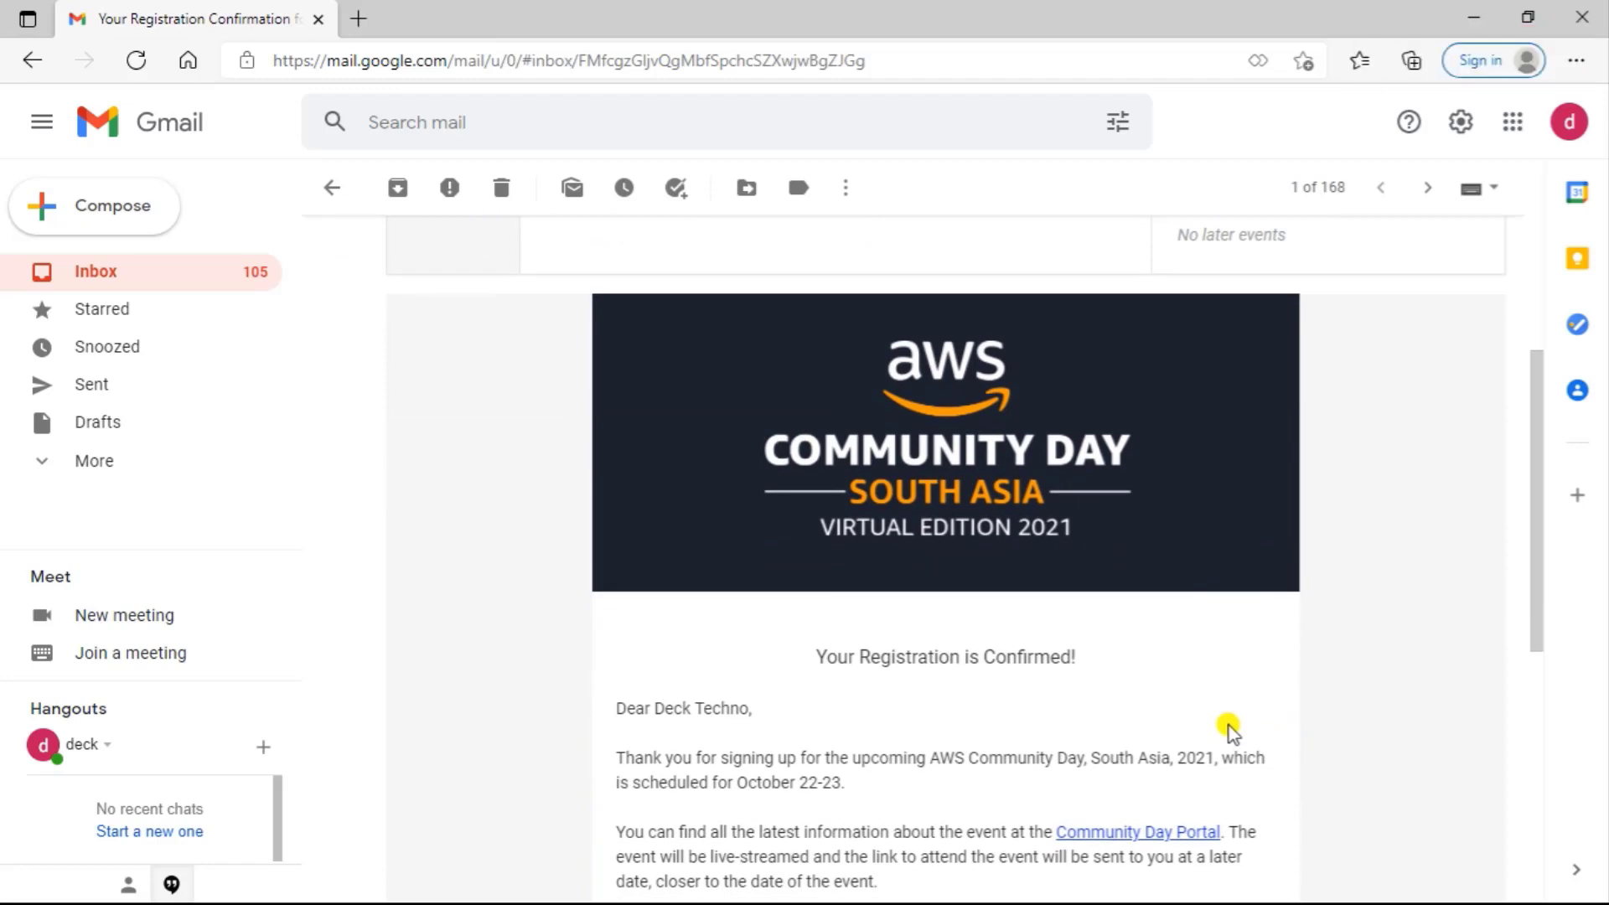